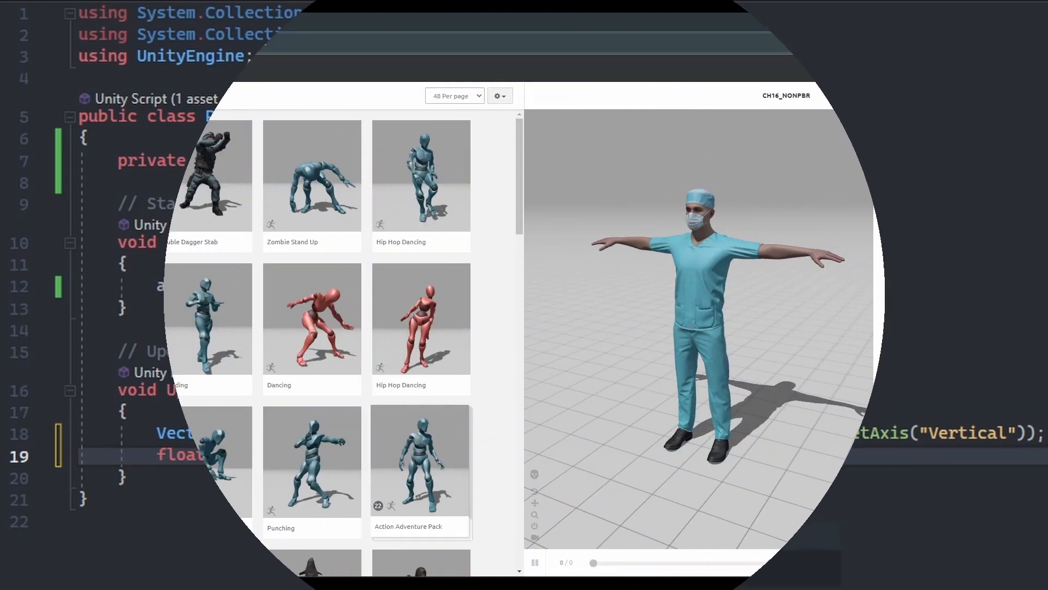
Search Mixamo's animation library for Idle with the CH16_nonPBR scrubs character loaded
type("Idle")
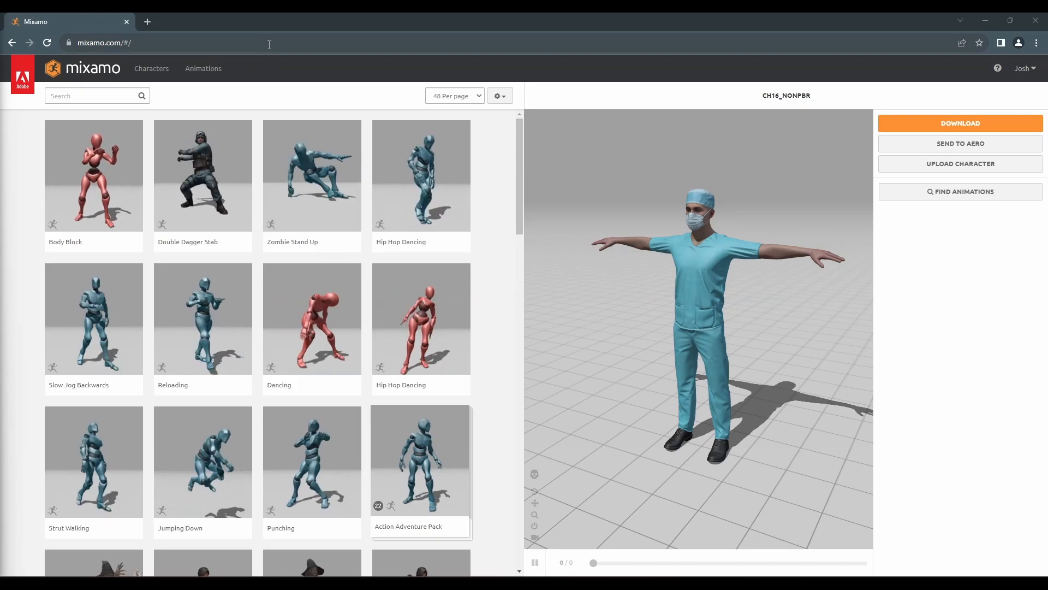
Download the Idle and Walking animations as FBX for Unity, without skin
left_click(203, 68)
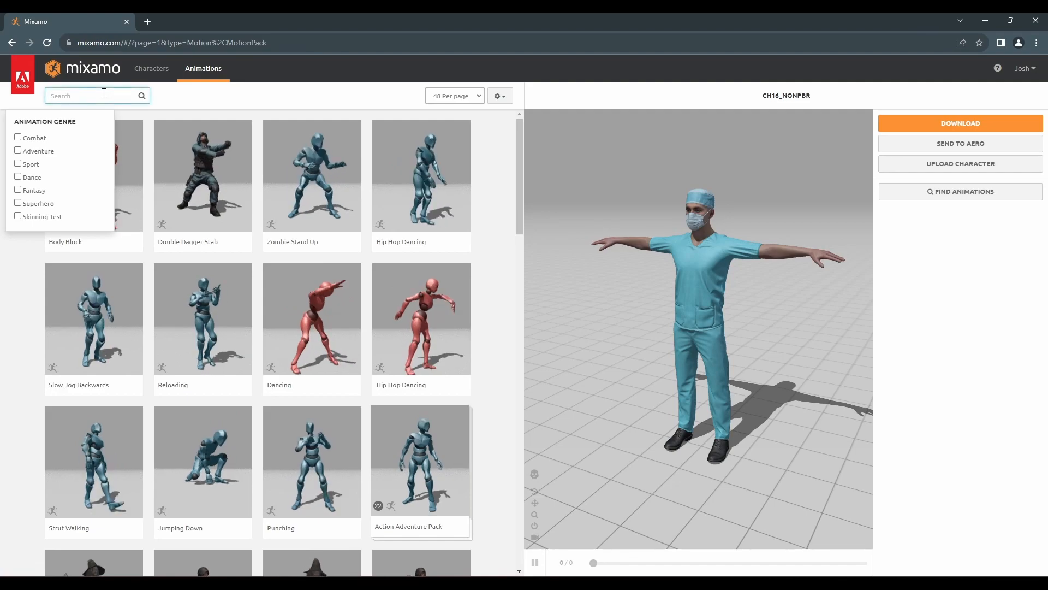
type("Idle")
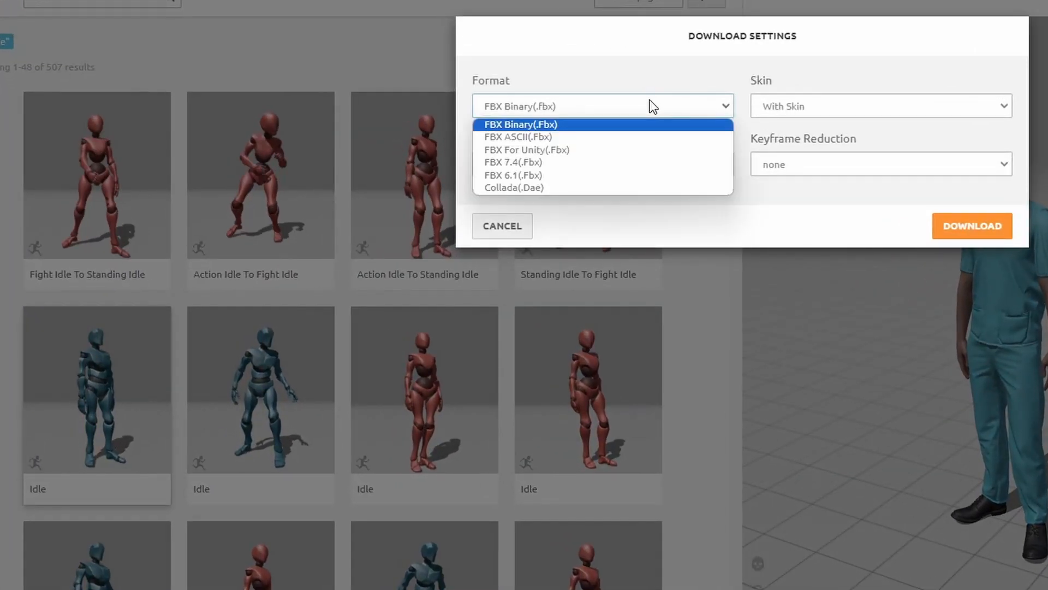
left_click(526, 149)
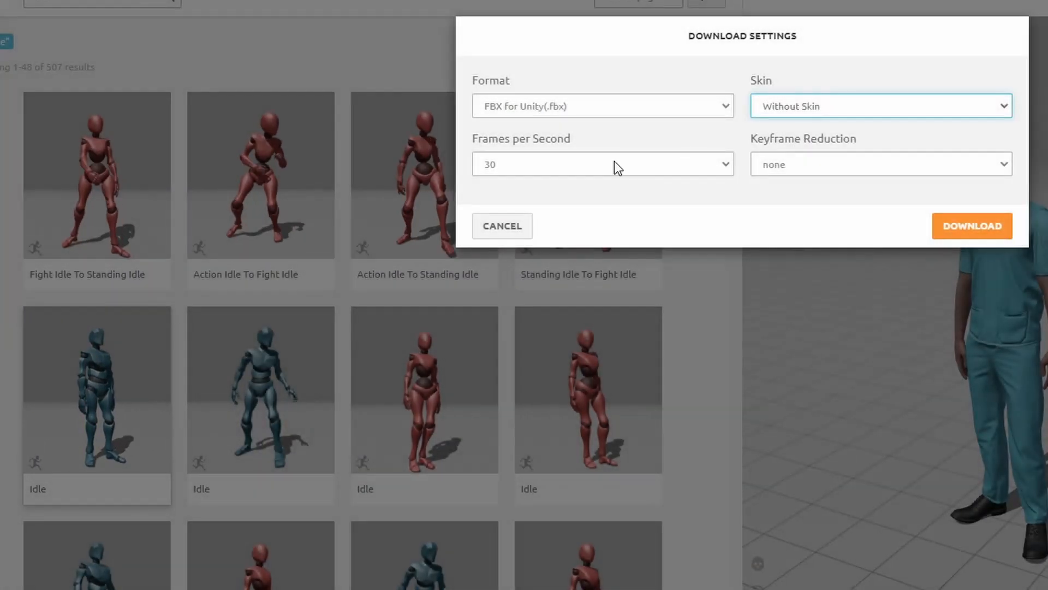
left_click(972, 225)
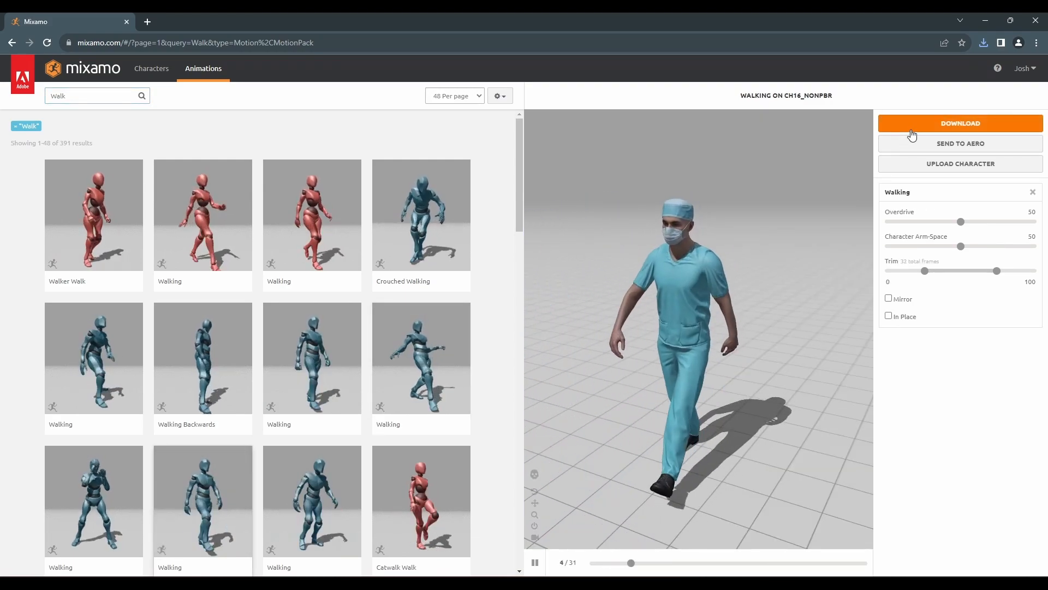
left_click(961, 123)
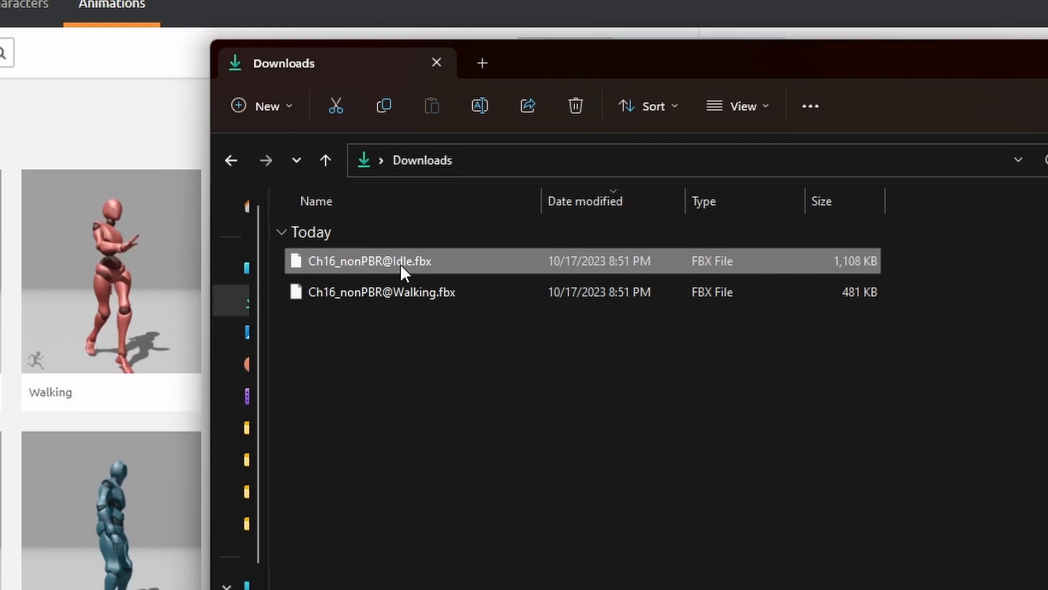
Rename the downloaded FBX files to anim_idle.fbx and anim_walk.fbx
type("anim_idle.fbx")
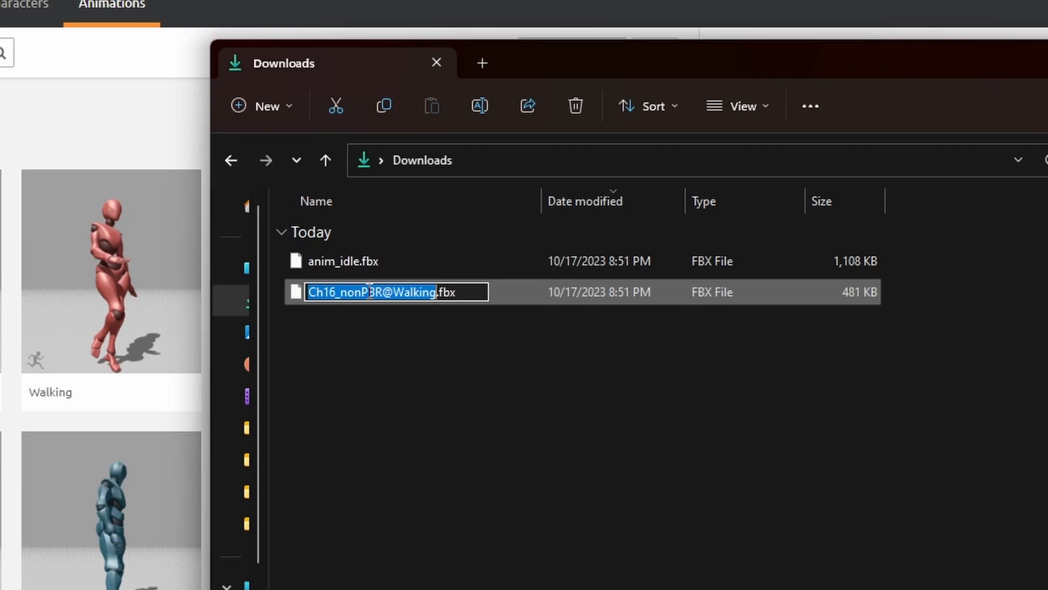
type("anim_walk")
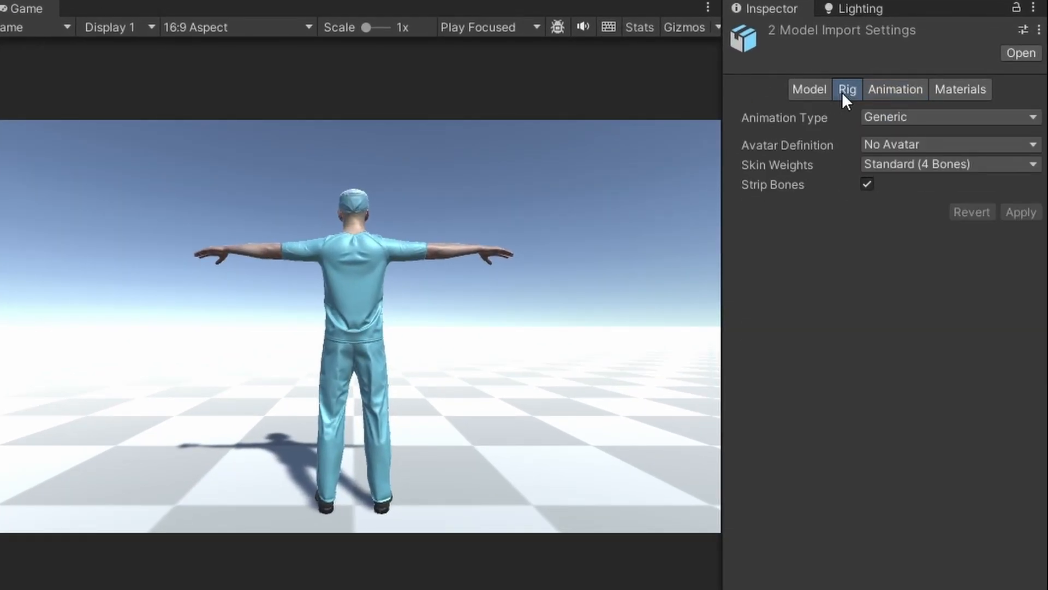
Set both models' rig to Humanoid, copying the ChadAvatar definition, and apply
left_click(951, 117)
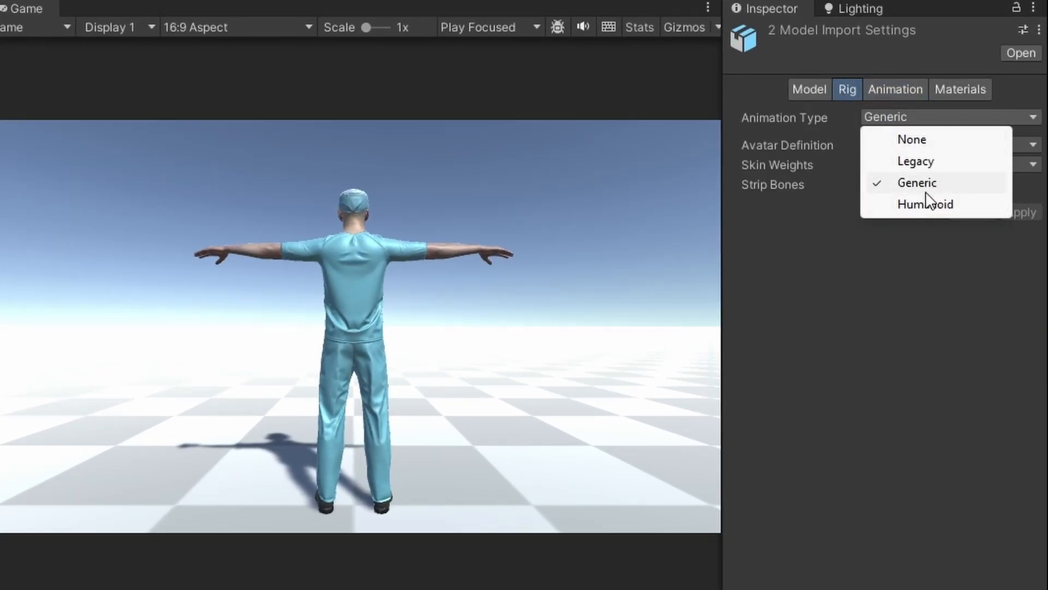
left_click(926, 204)
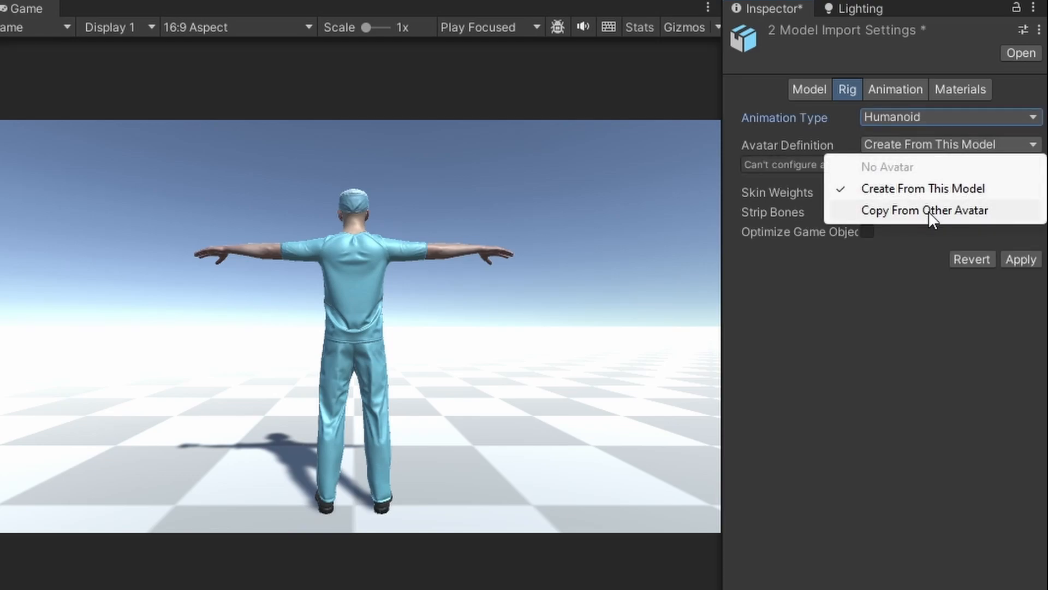
left_click(925, 210)
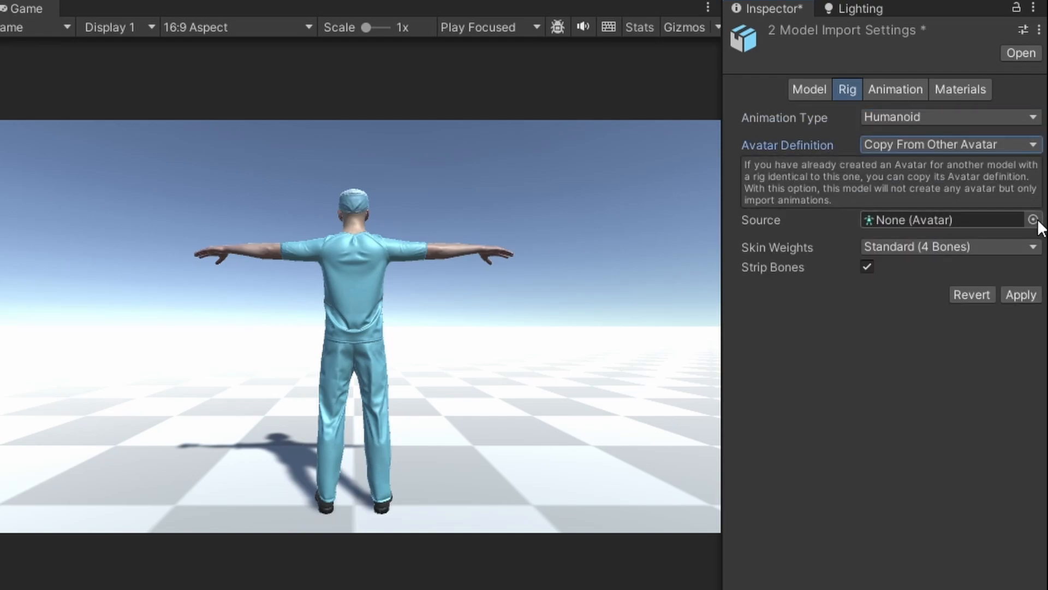
left_click(1033, 235)
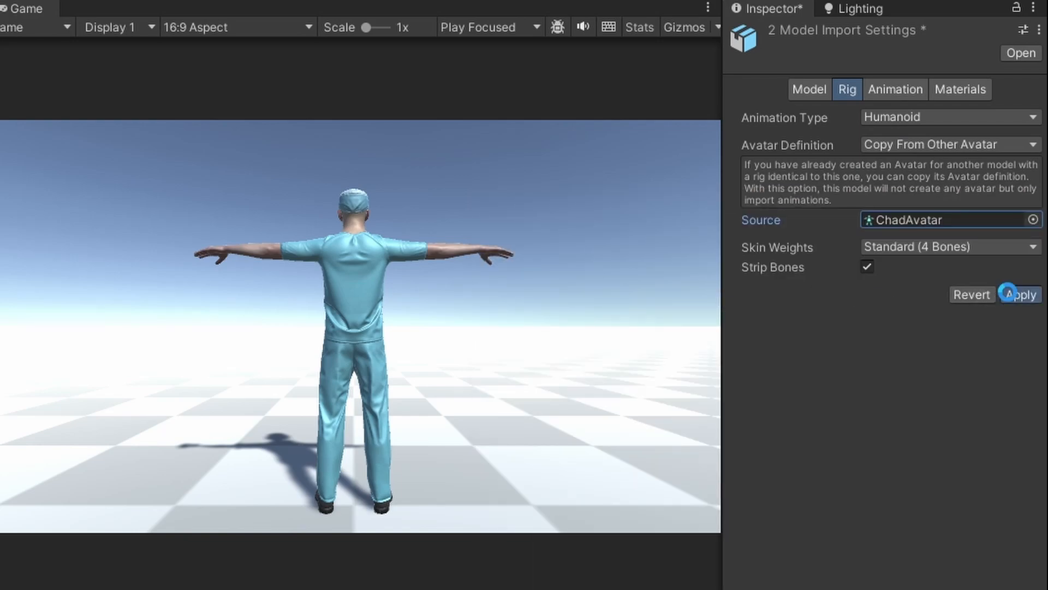
left_click(1021, 294)
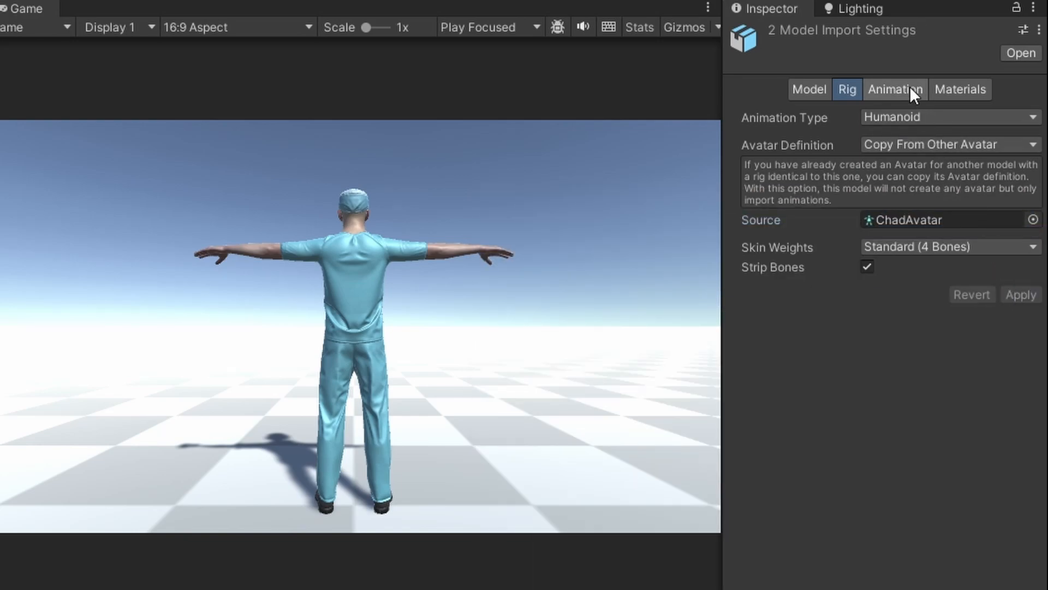
left_click(896, 89)
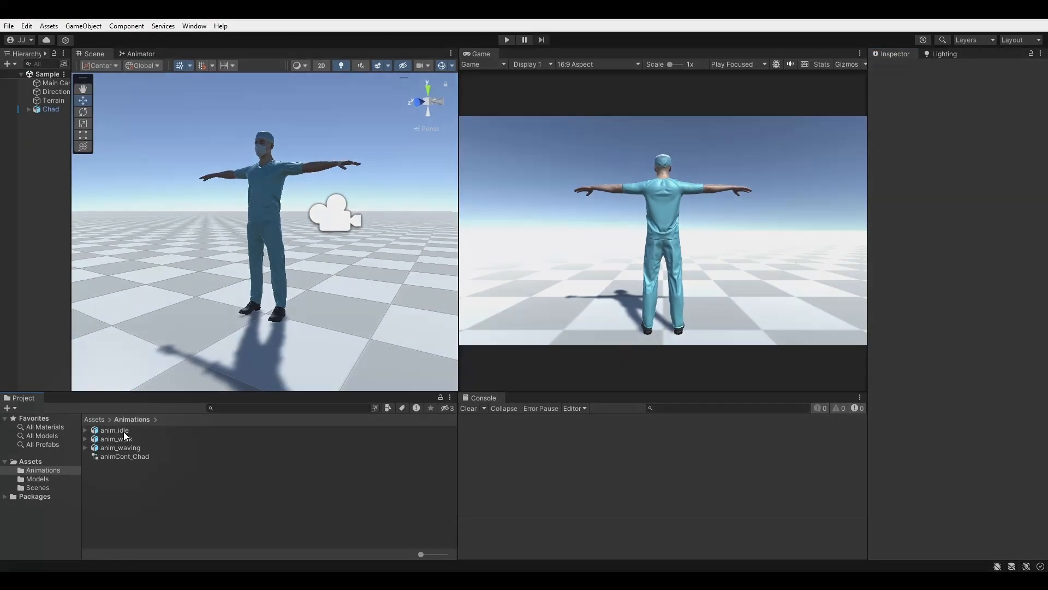
Rename the anim_idle clip to Idle and the anim_walk clip to Walk
left_click(113, 430)
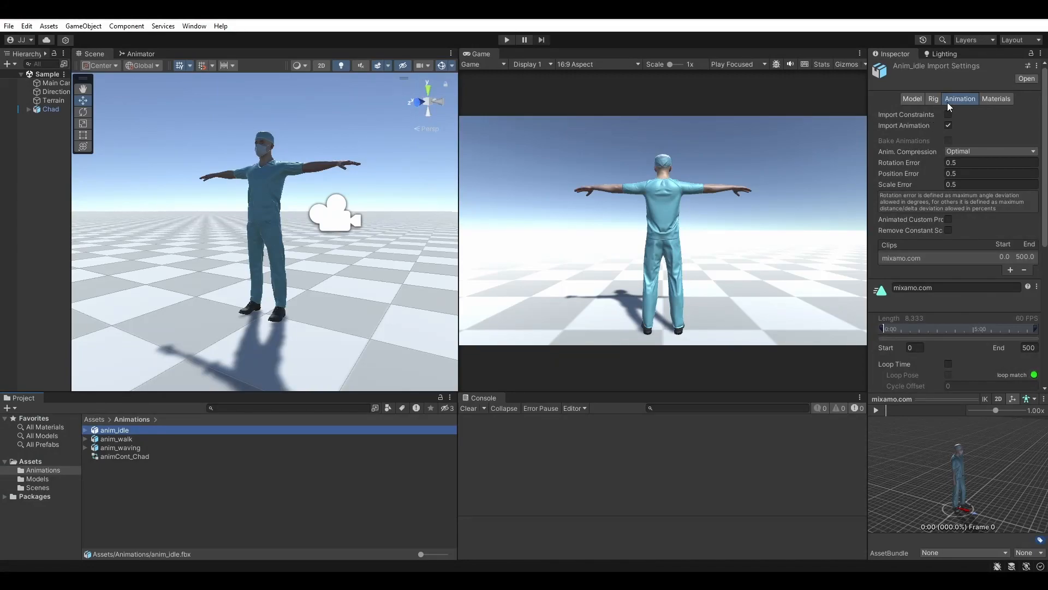
scroll("down", 3)
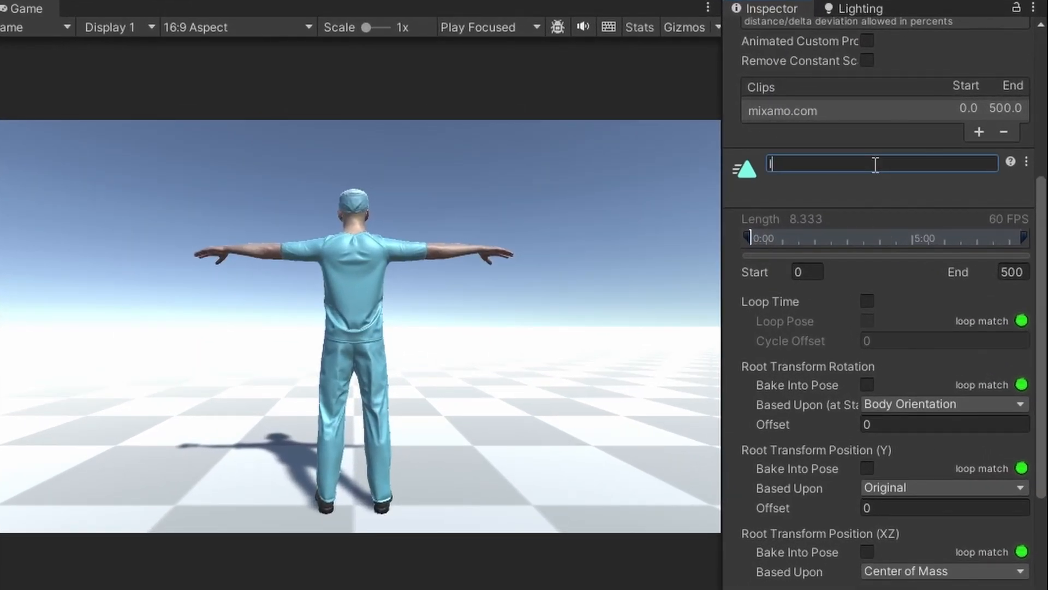
type("Idle")
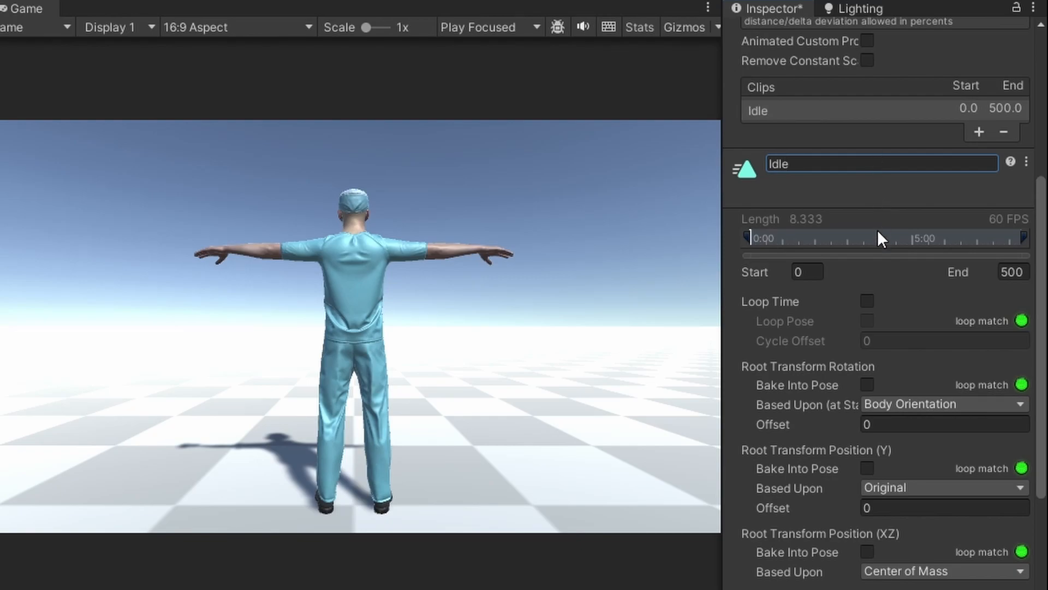
left_click(867, 301)
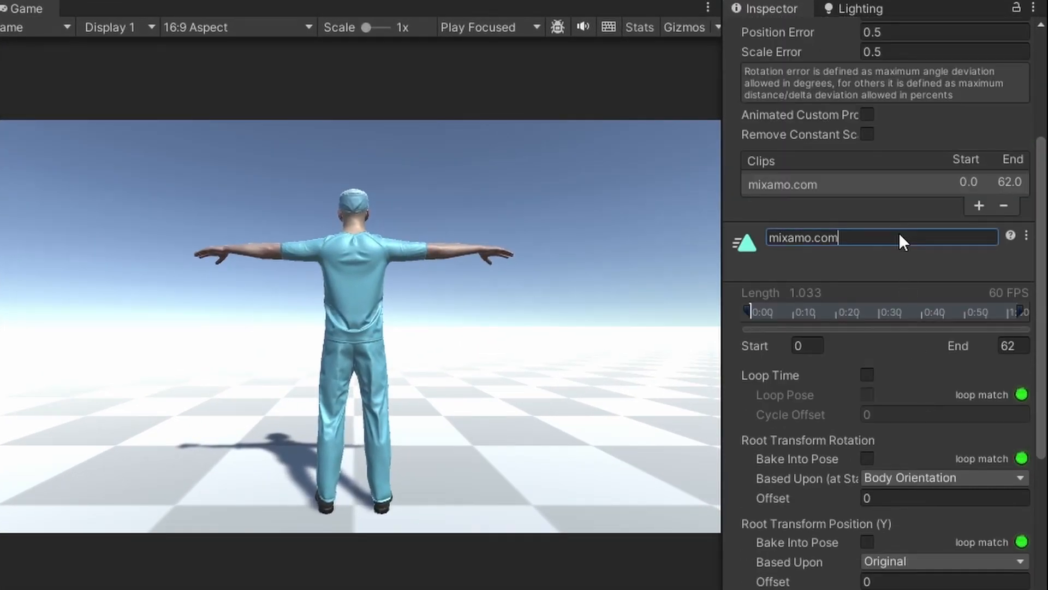
type("Walk")
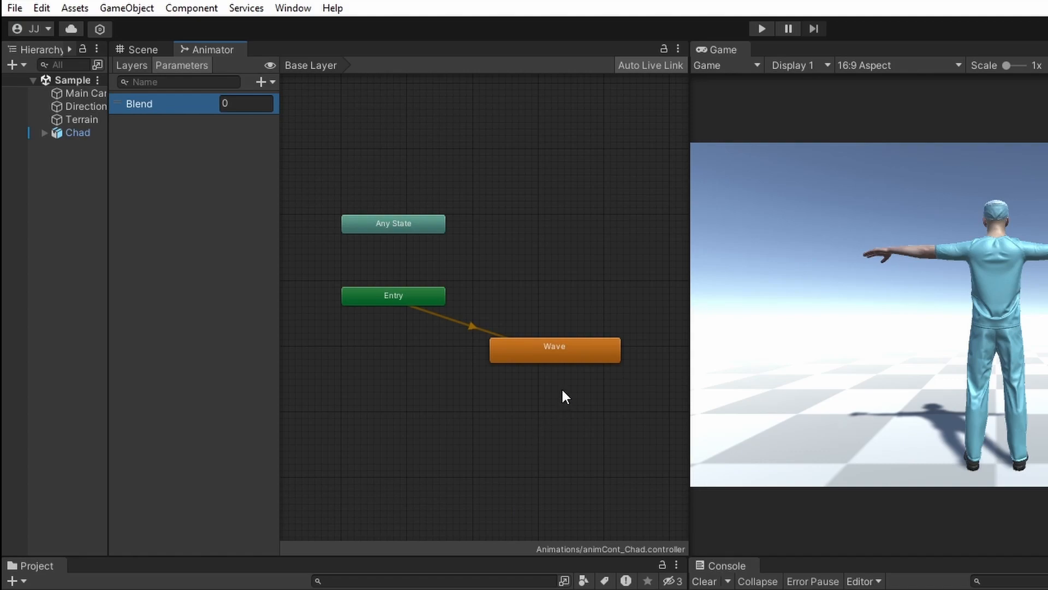
Delete the Wave state and create a new blend tree state named Locomotion
right_click(554, 350)
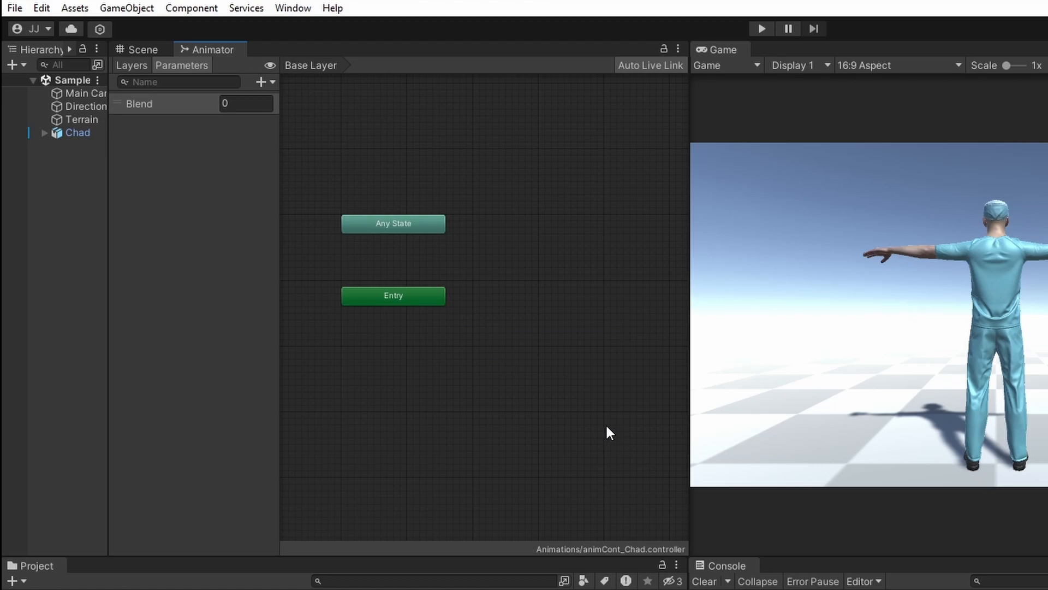
right_click(609, 432)
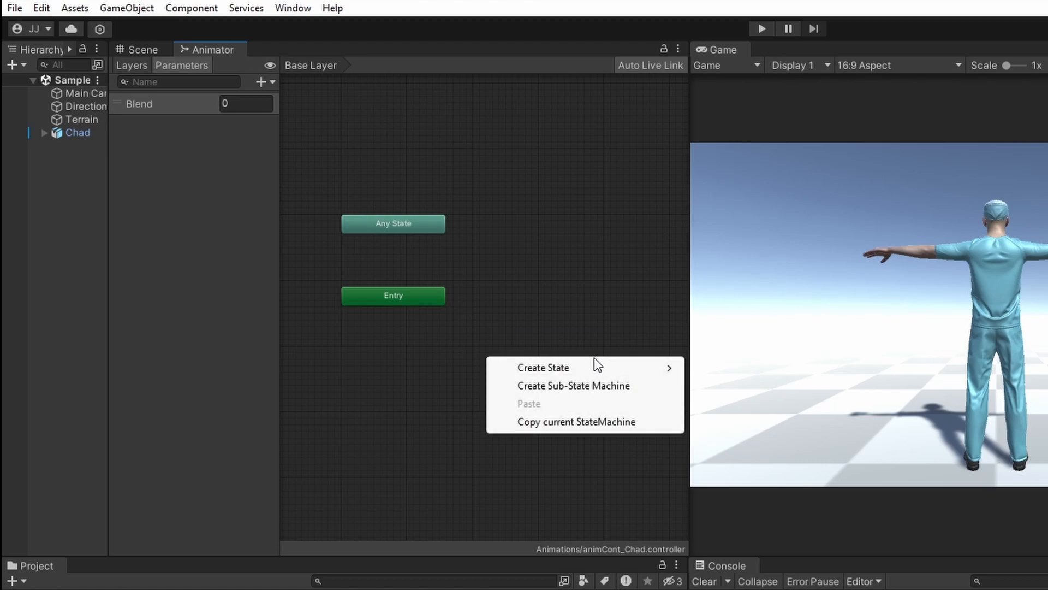
left_click(543, 368)
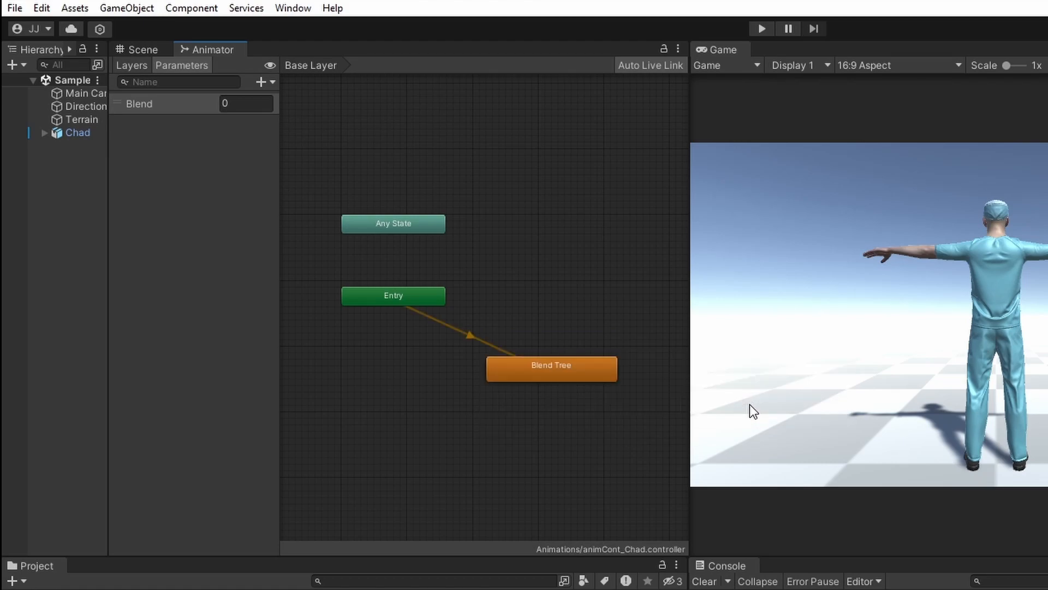
left_click(572, 372)
type("L")
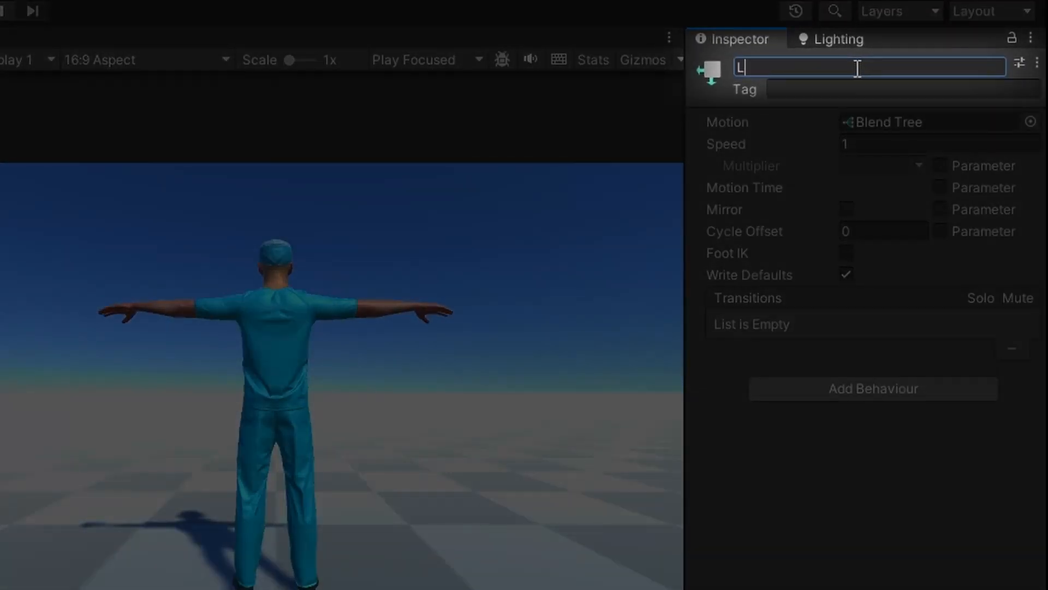
type("ocomotion")
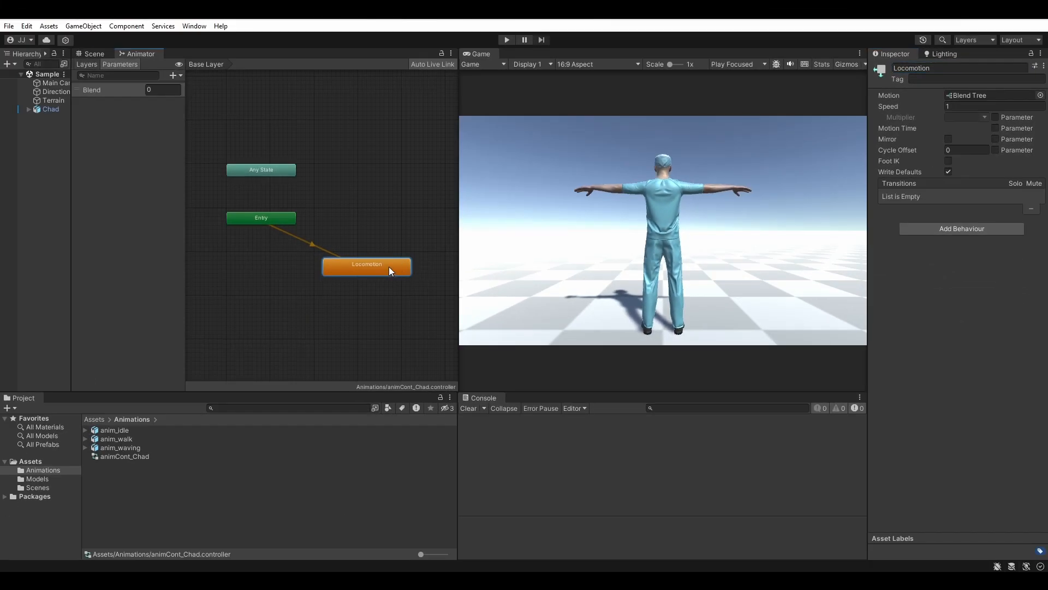
Add Idle and Walk motion fields to the Locomotion blend tree
double_click(367, 264)
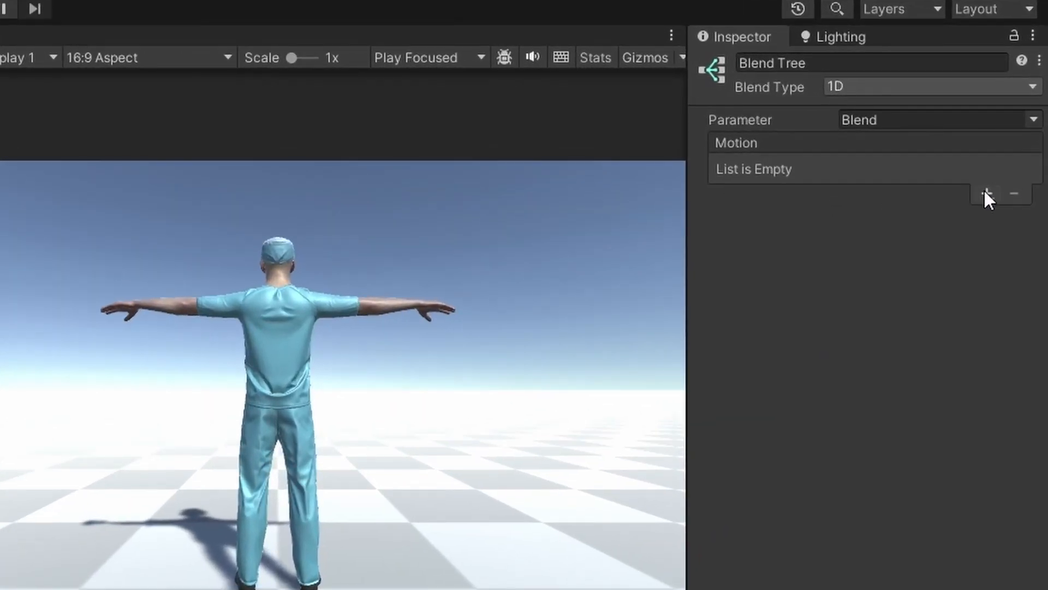
left_click(985, 195)
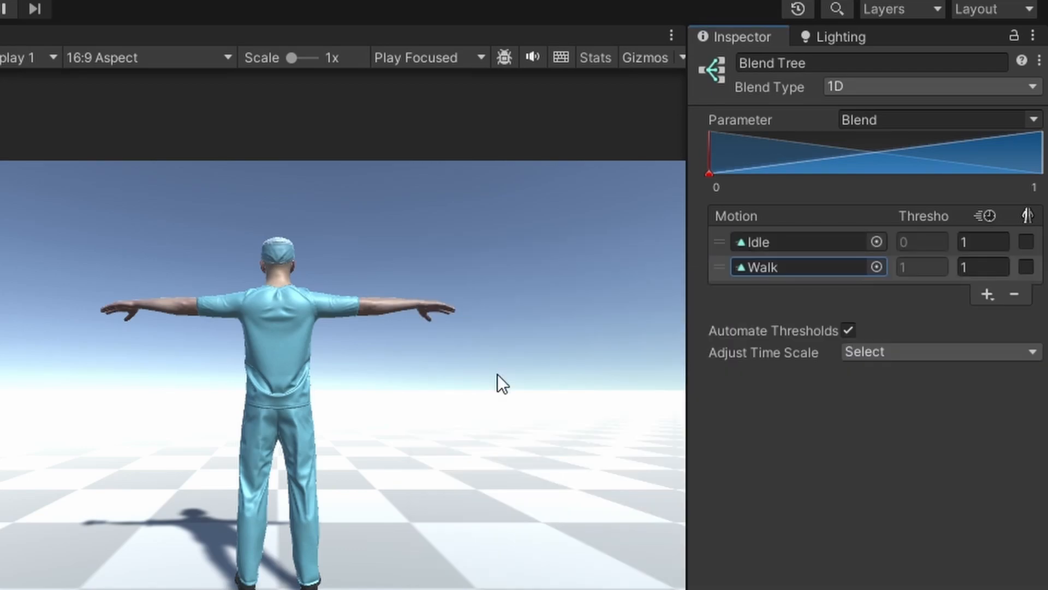
left_click(848, 330)
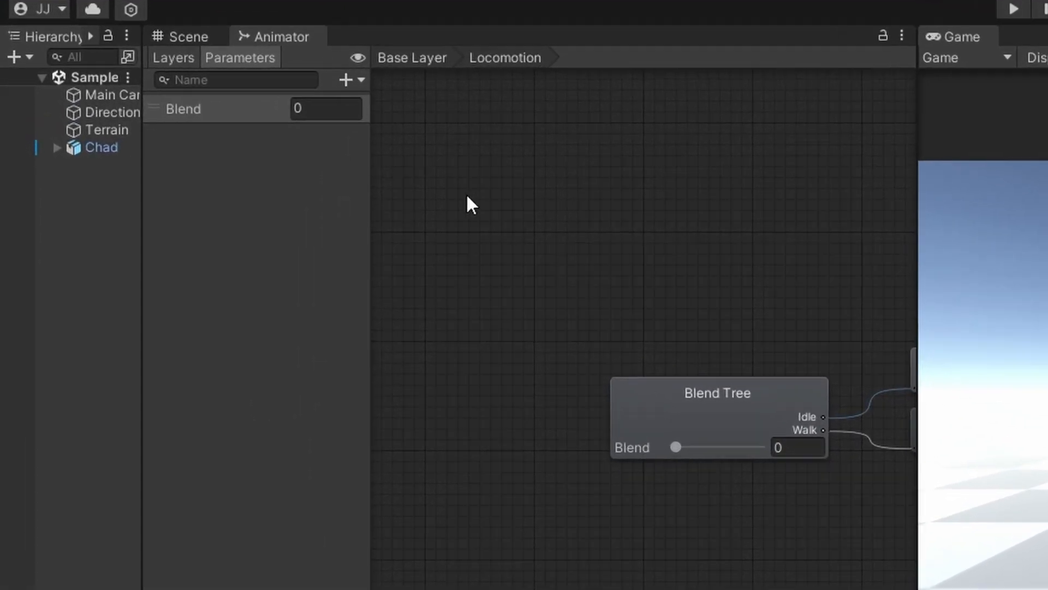
Add a MoveAmount float parameter, delete Blend, and set MoveAmount as the blend parameter
left_click(345, 80)
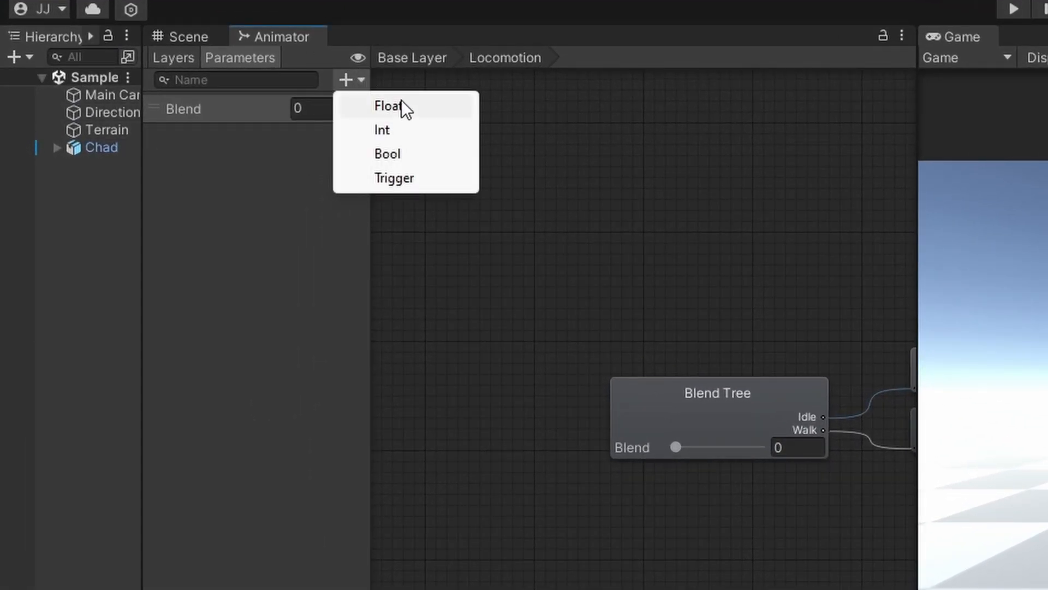
left_click(386, 104)
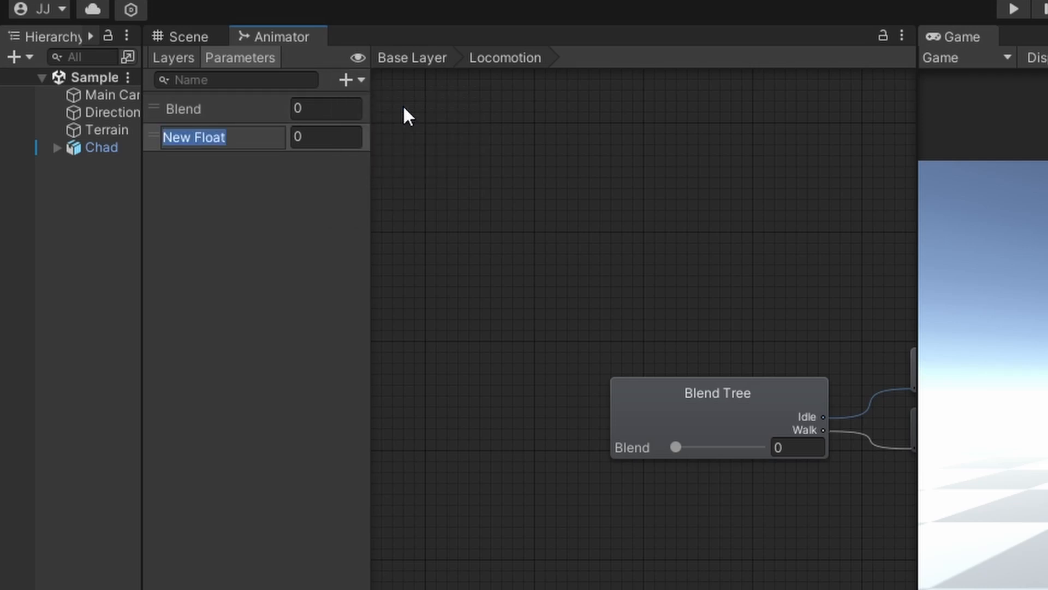
type("MoveAmount")
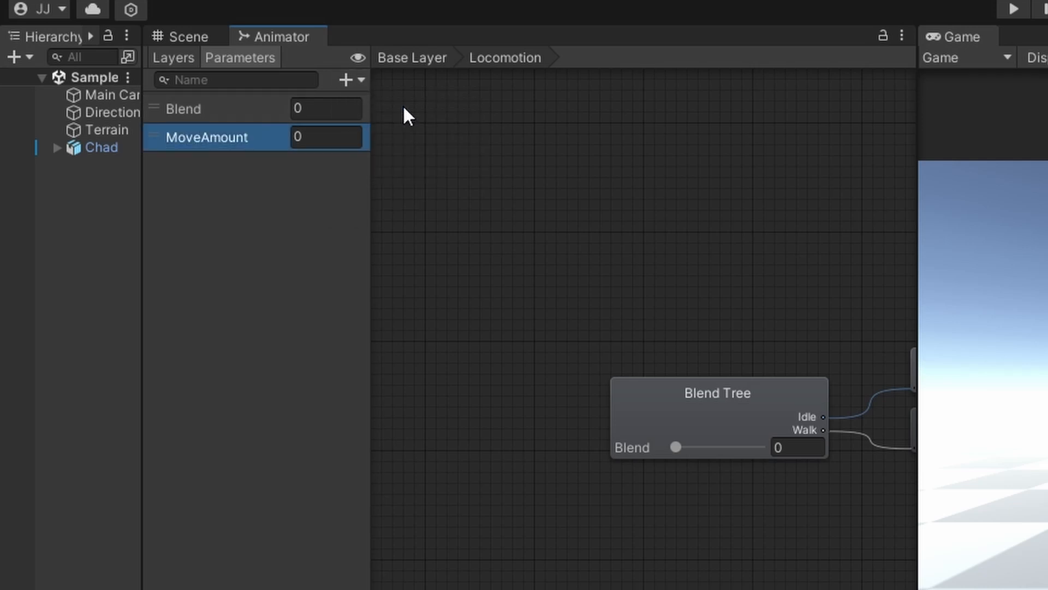
double_click(183, 108)
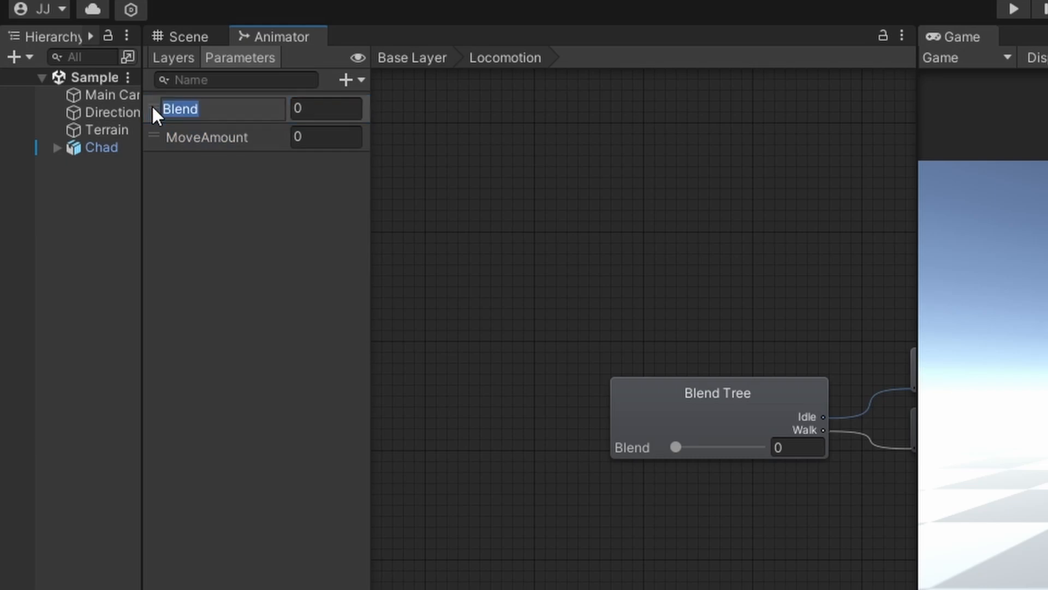
right_click(210, 109)
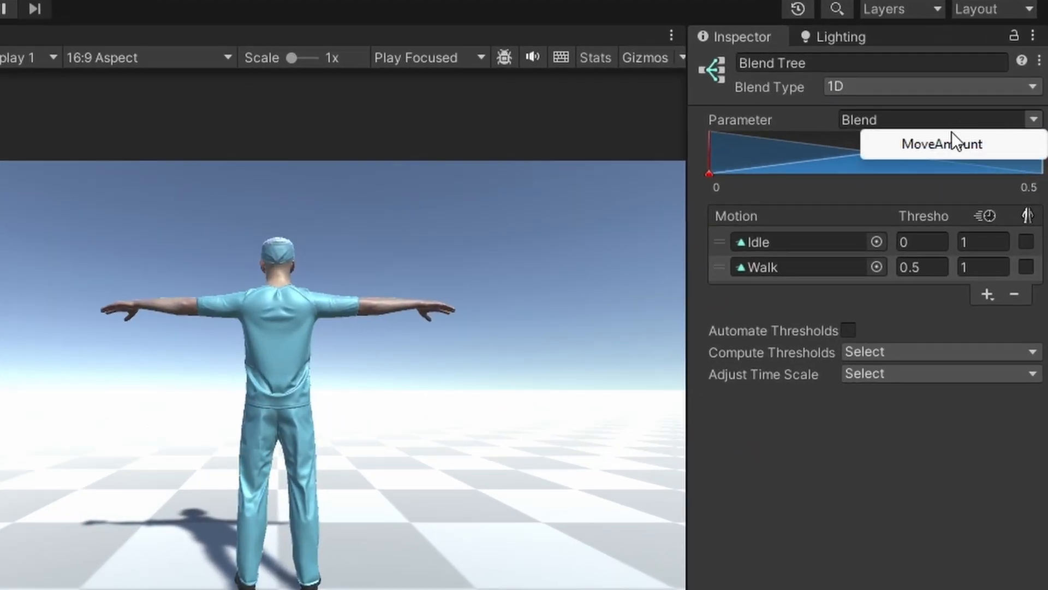
left_click(950, 144)
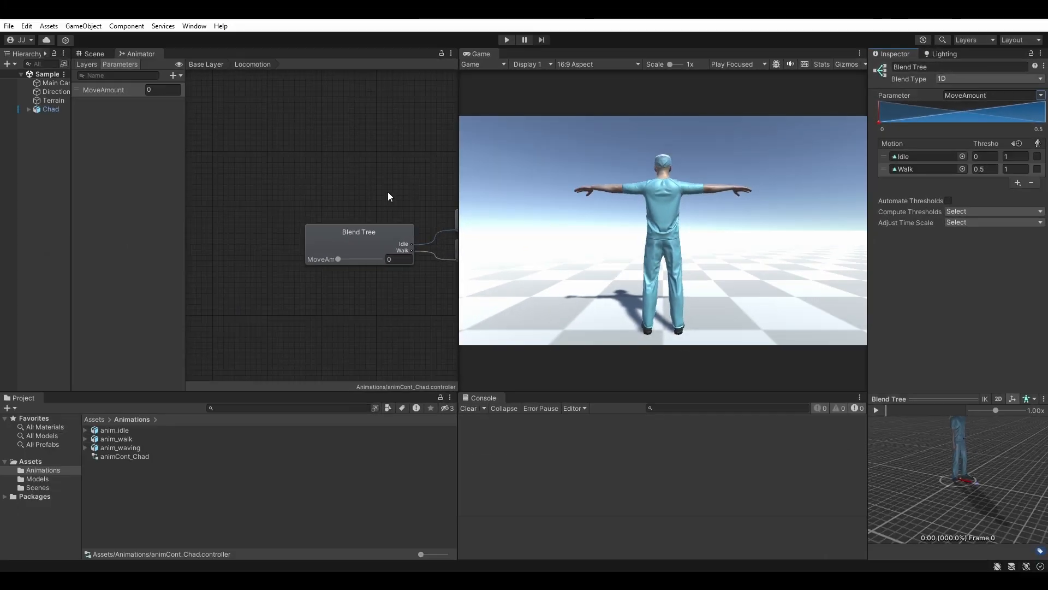
mouse_move(506, 40)
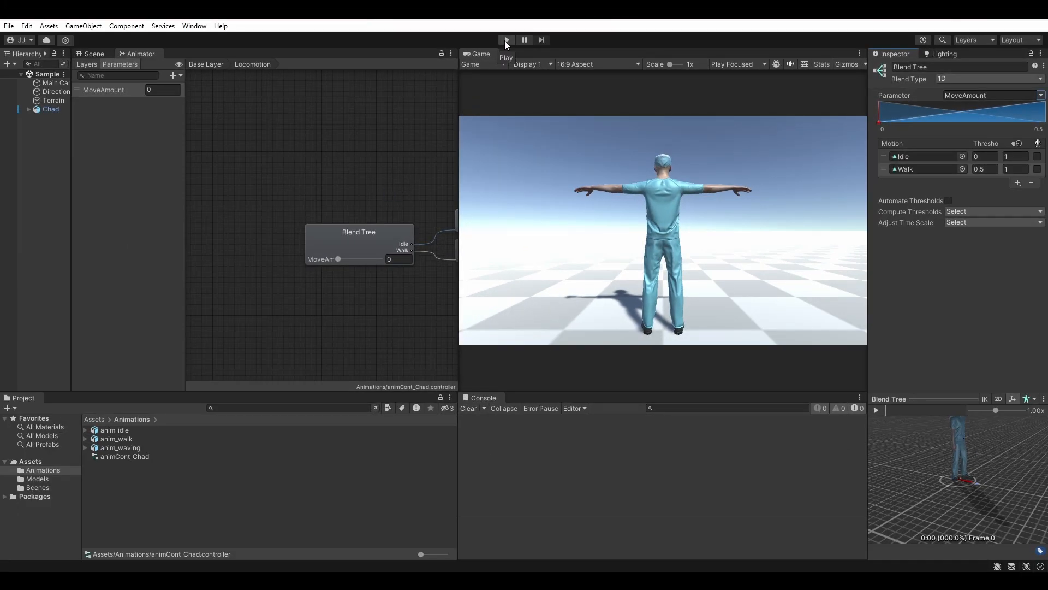
left_click(507, 40)
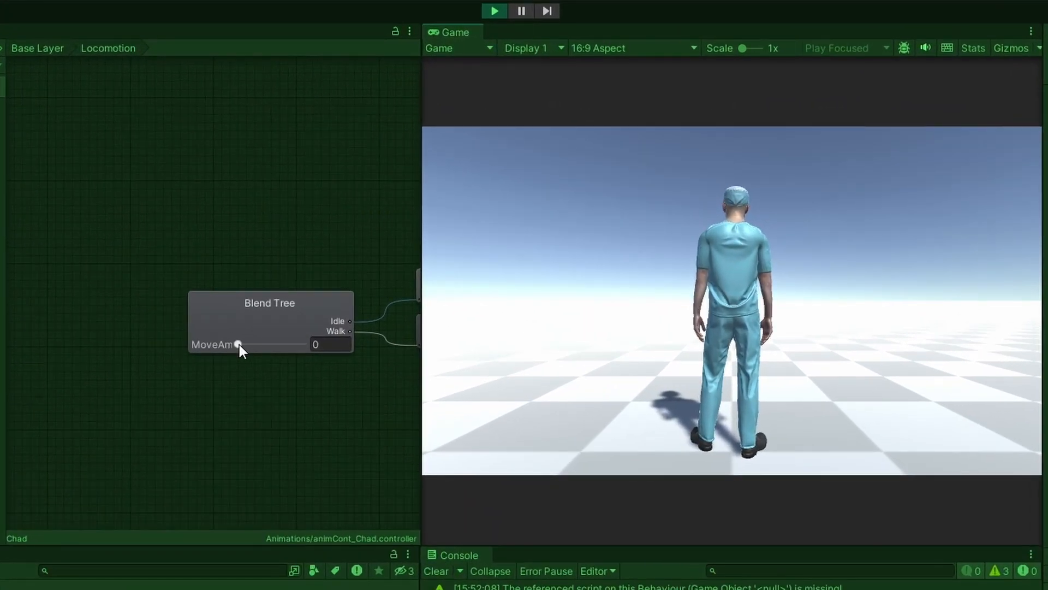
left_click_drag(241, 345, 269, 344)
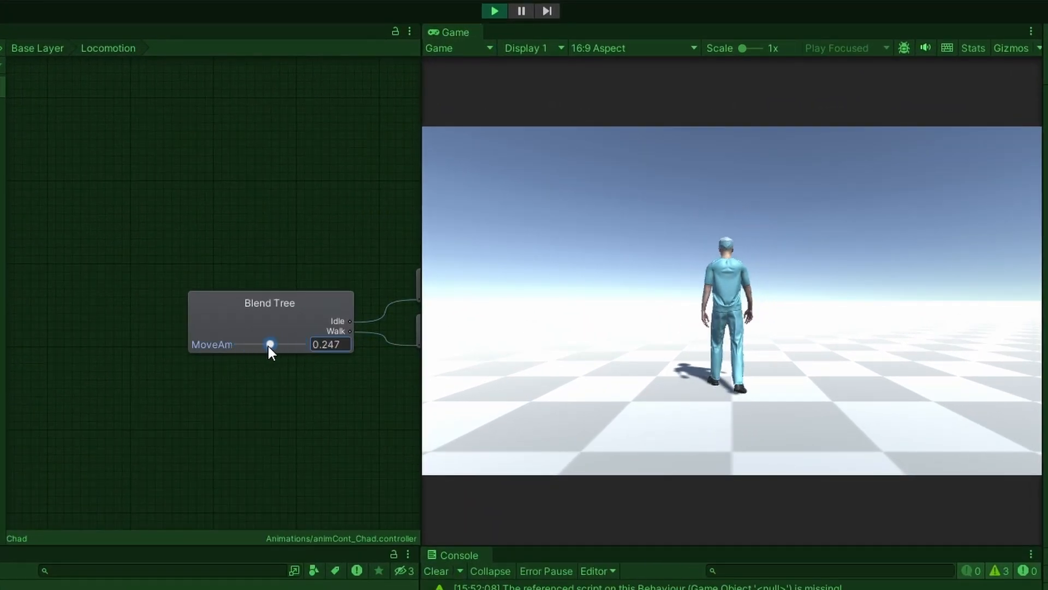
left_click_drag(269, 344, 300, 344)
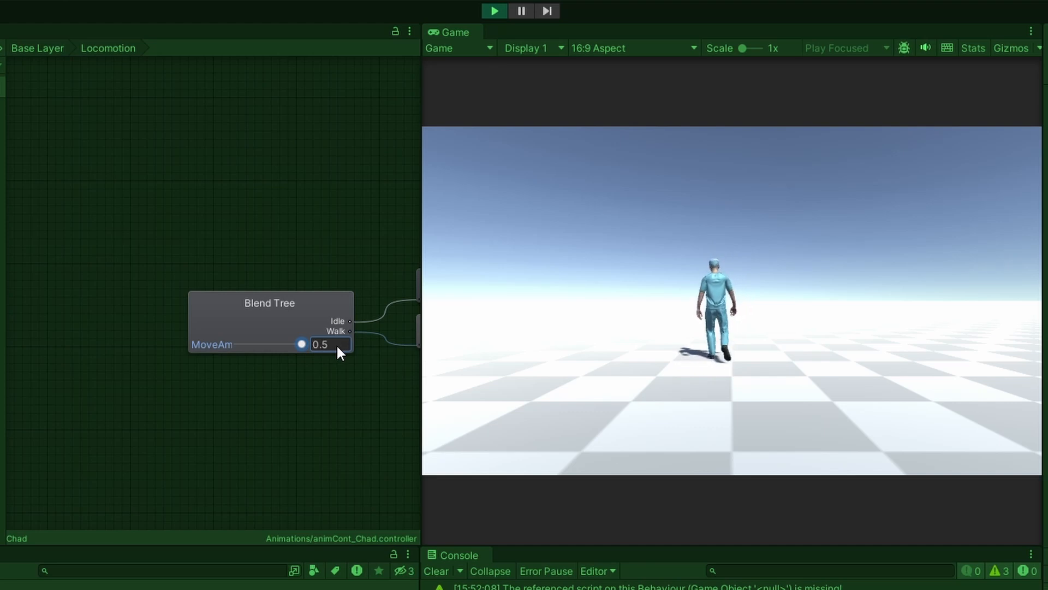
left_click_drag(301, 344, 255, 345)
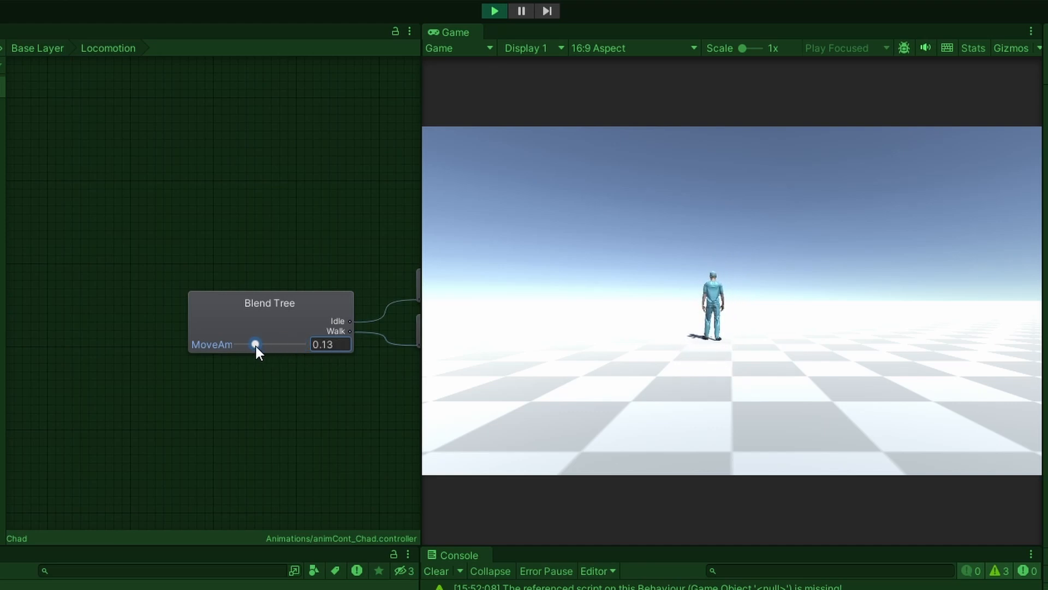
left_click_drag(256, 343, 301, 344)
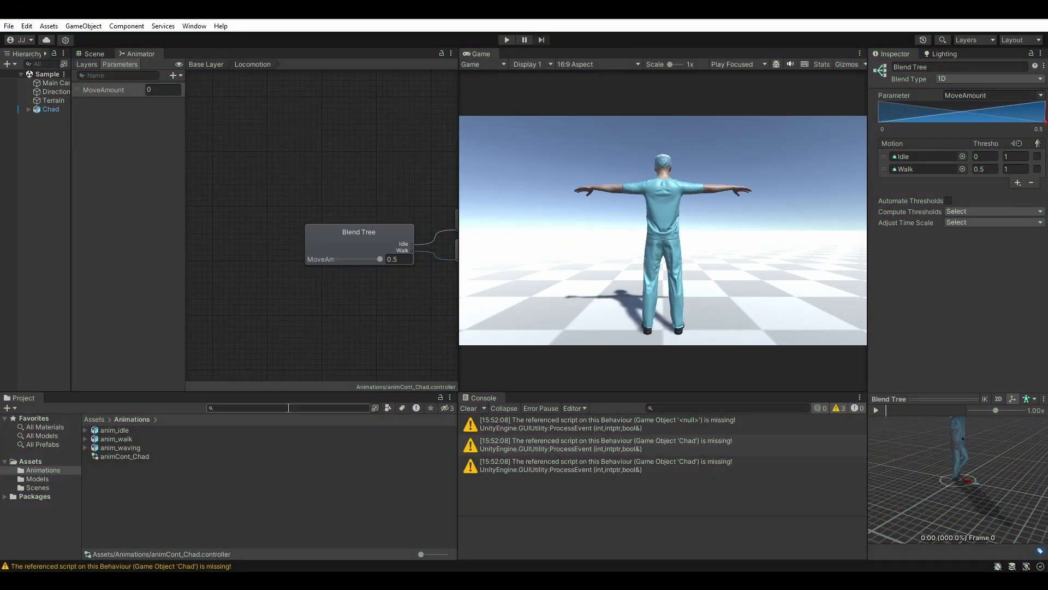
left_click(114, 430)
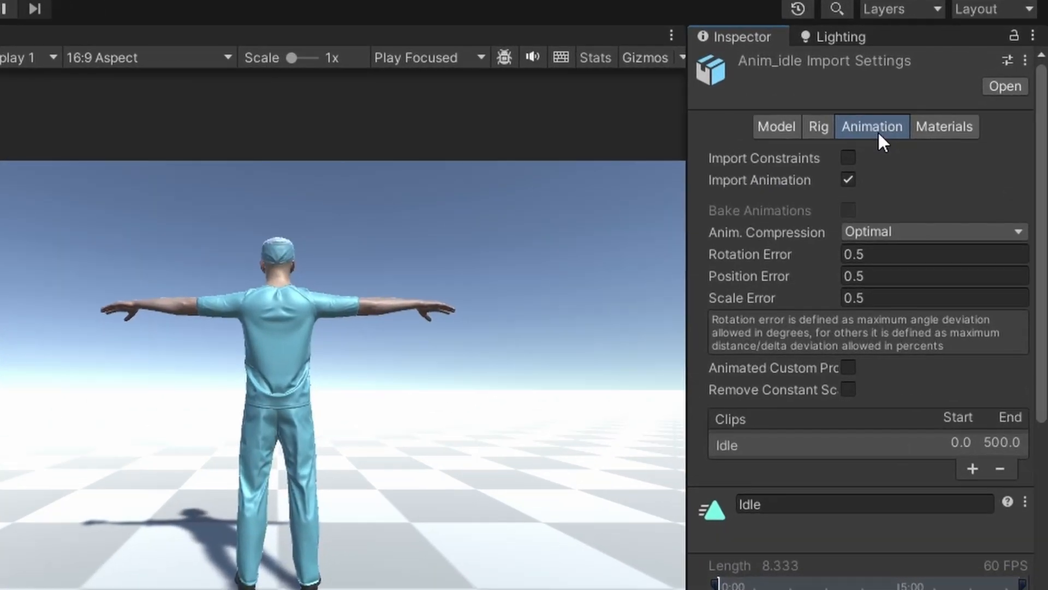
Bake root rotation (Original) and Y position (Feet) into pose for the Idle and Walk clips
scroll("down", 3)
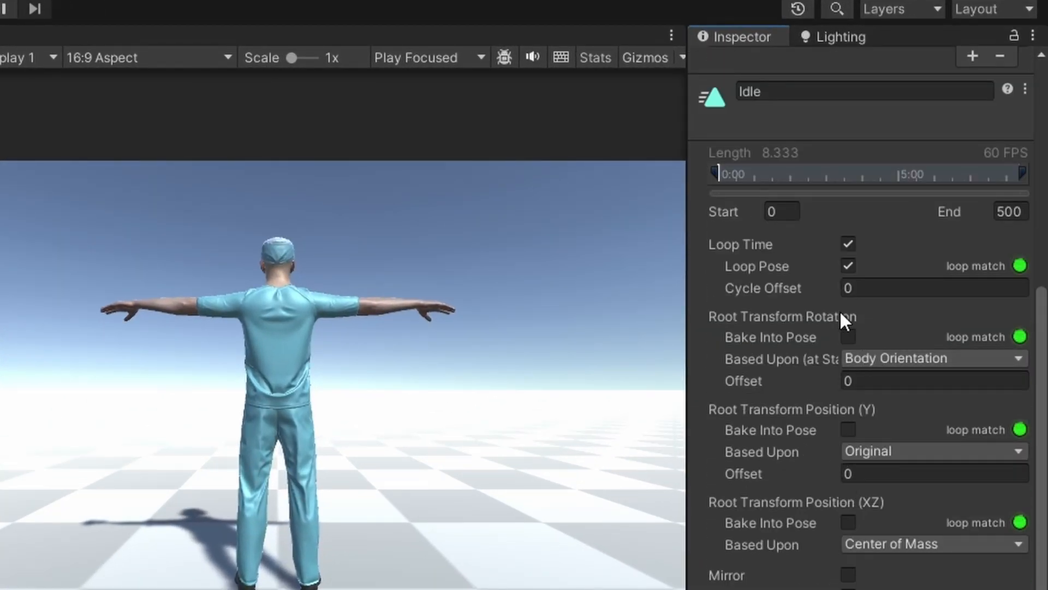
left_click(848, 337)
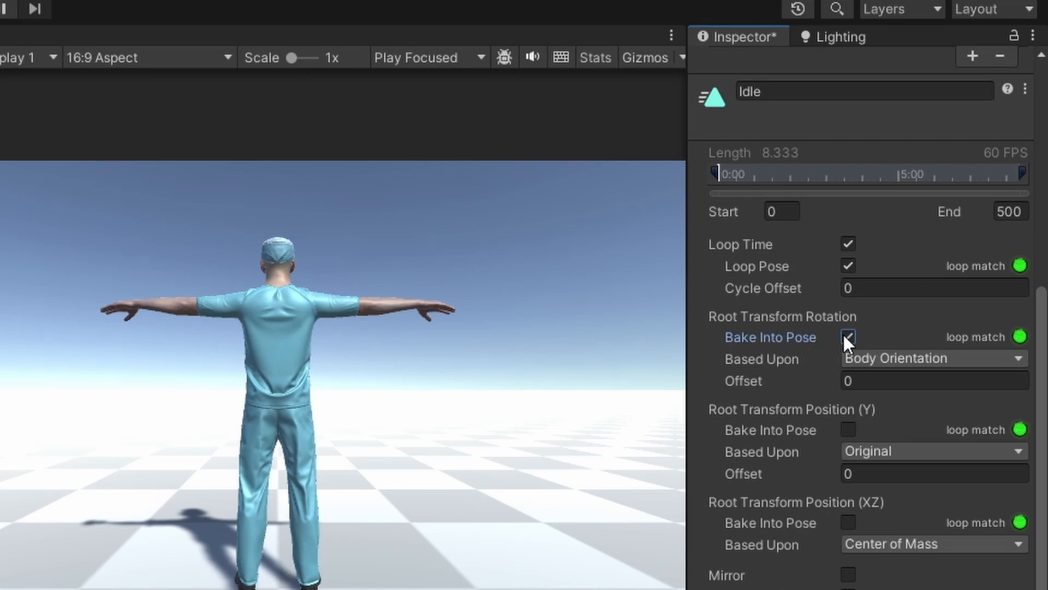
left_click(935, 358)
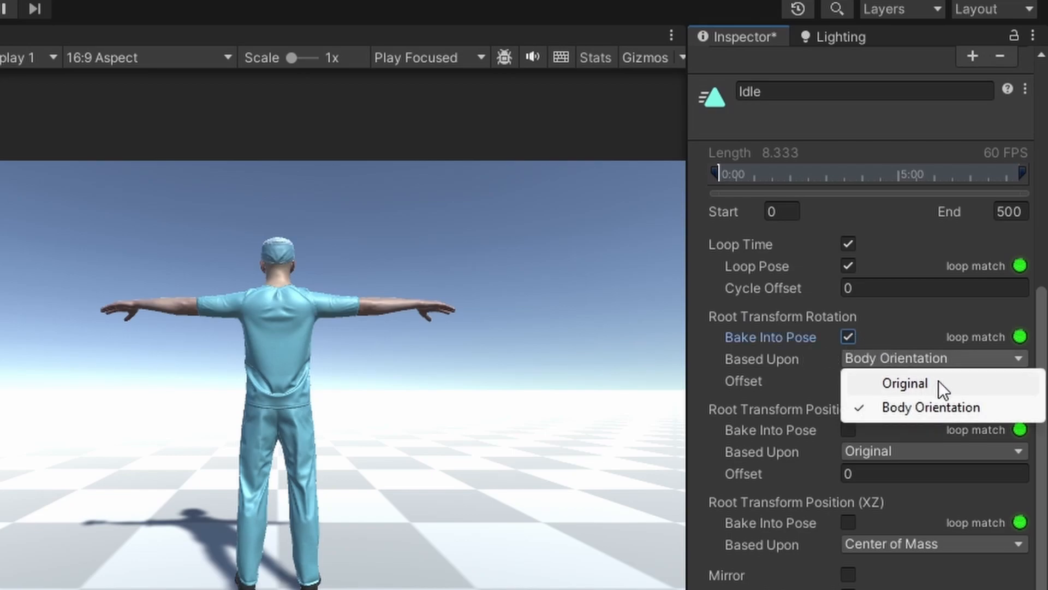
left_click(906, 384)
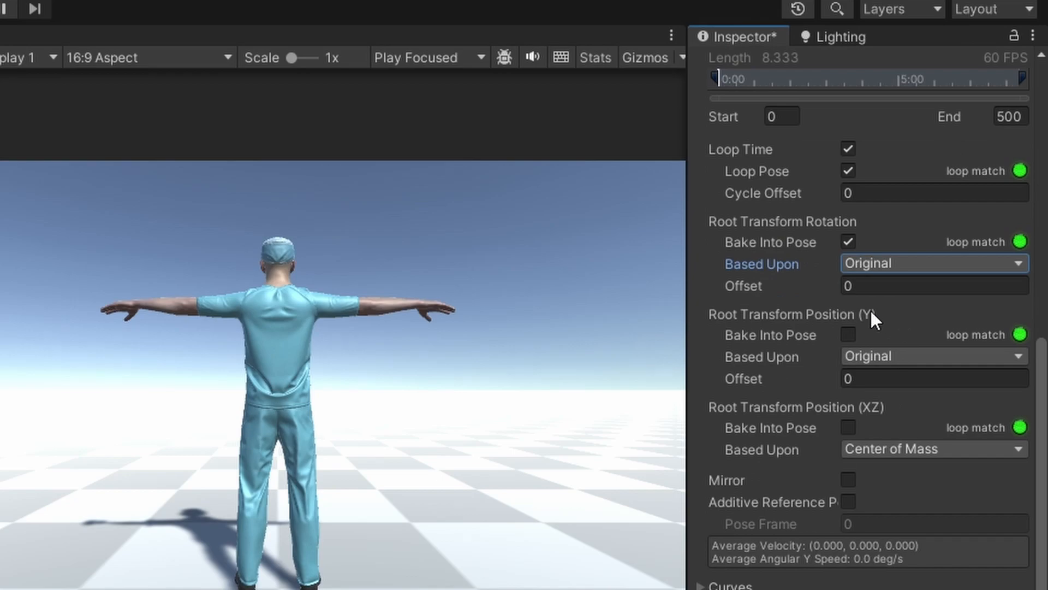
left_click(848, 335)
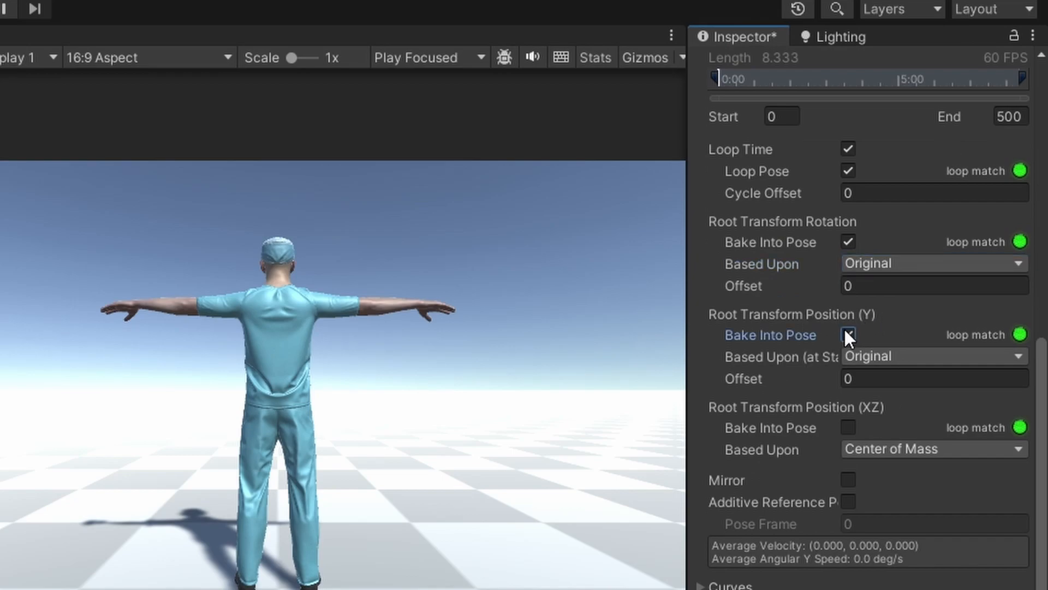
left_click(934, 356)
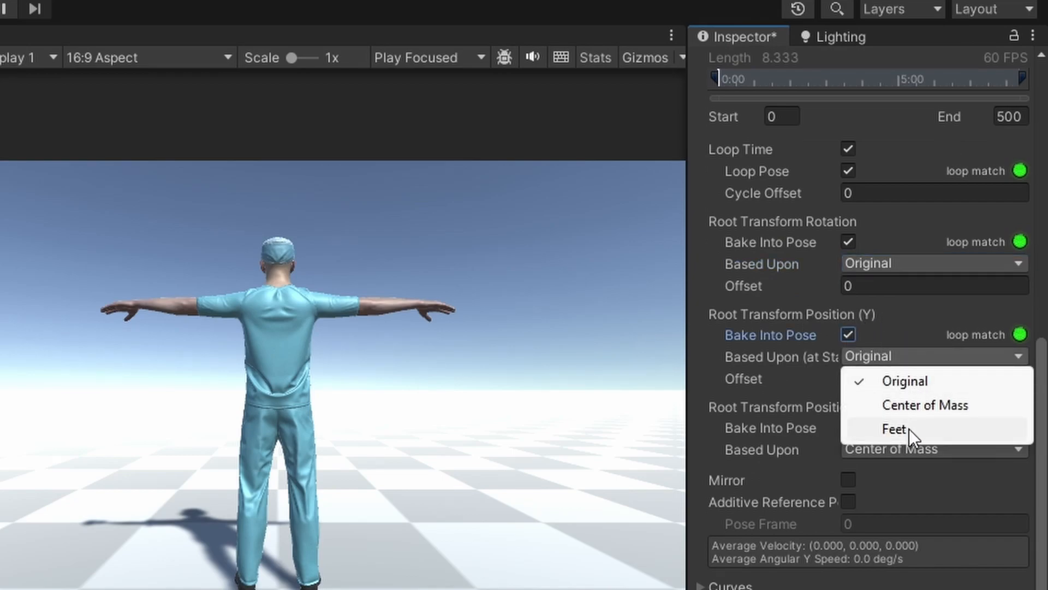
left_click(896, 428)
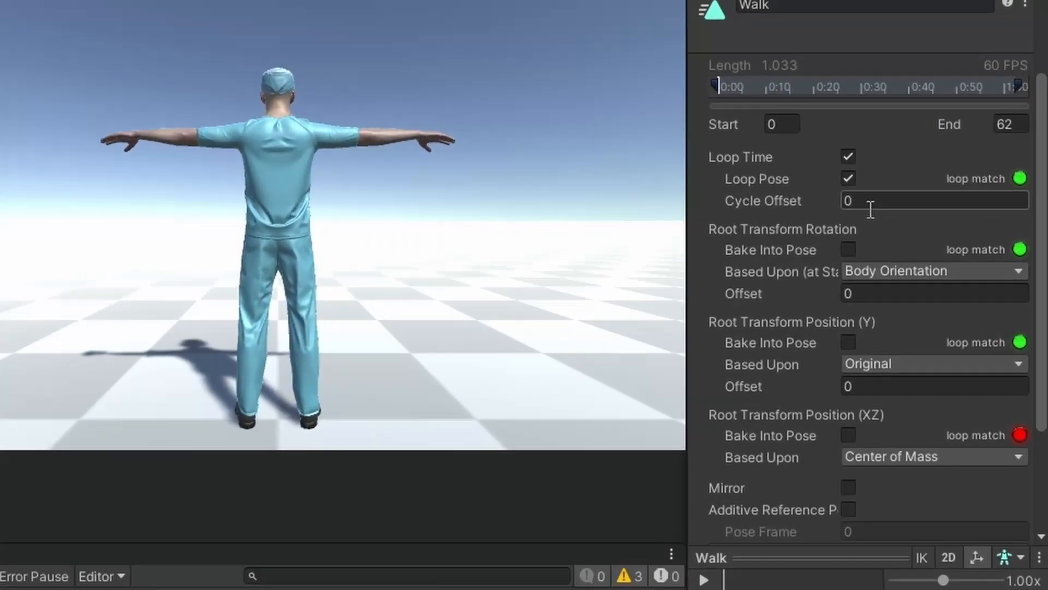
left_click(934, 271)
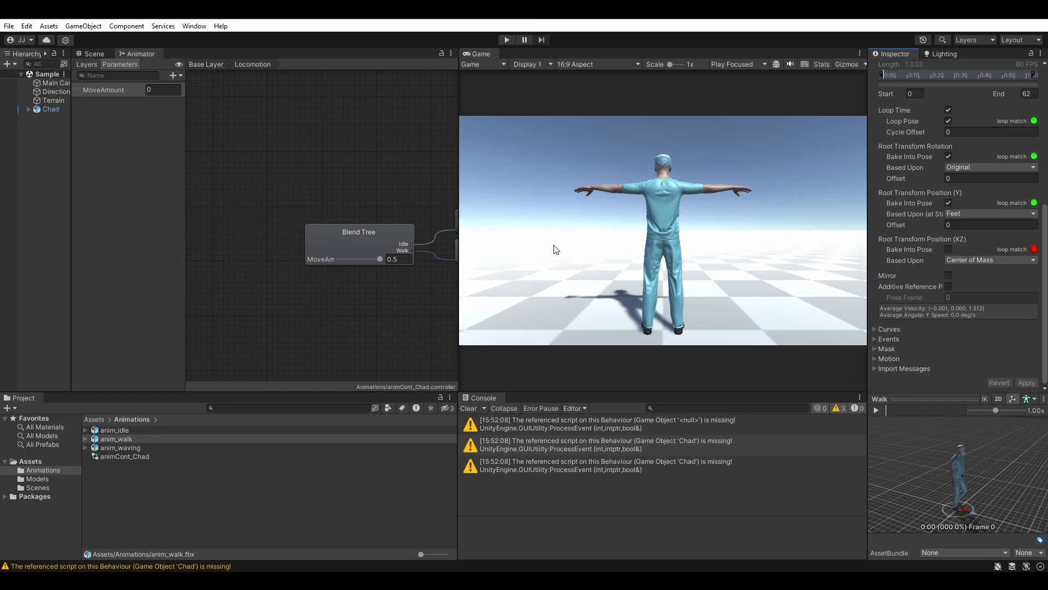
left_click(506, 39)
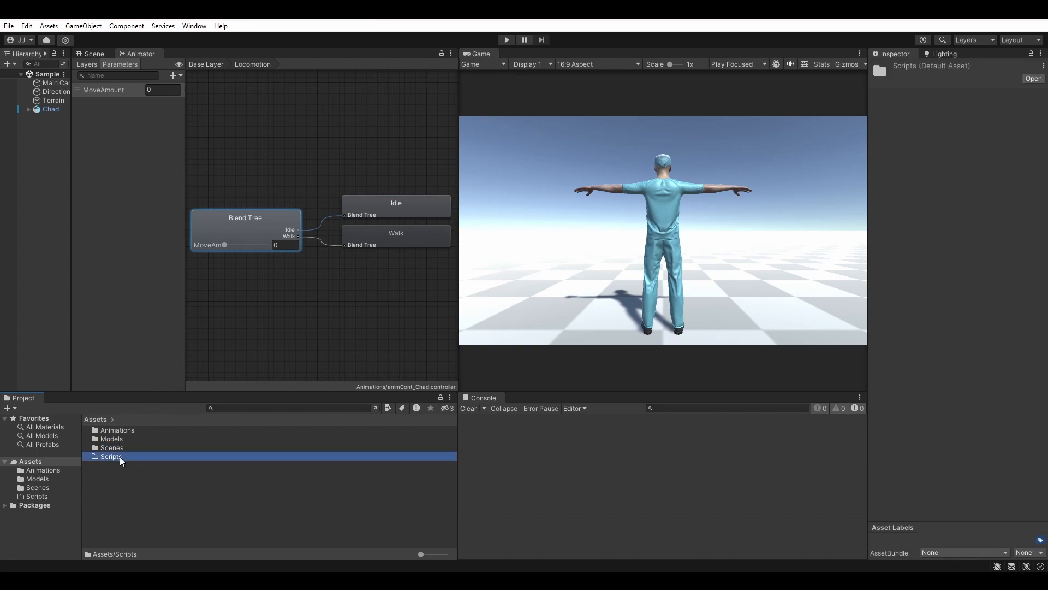
Create a PlayerController C# script, attach it to Chad, and open it
right_click(112, 456)
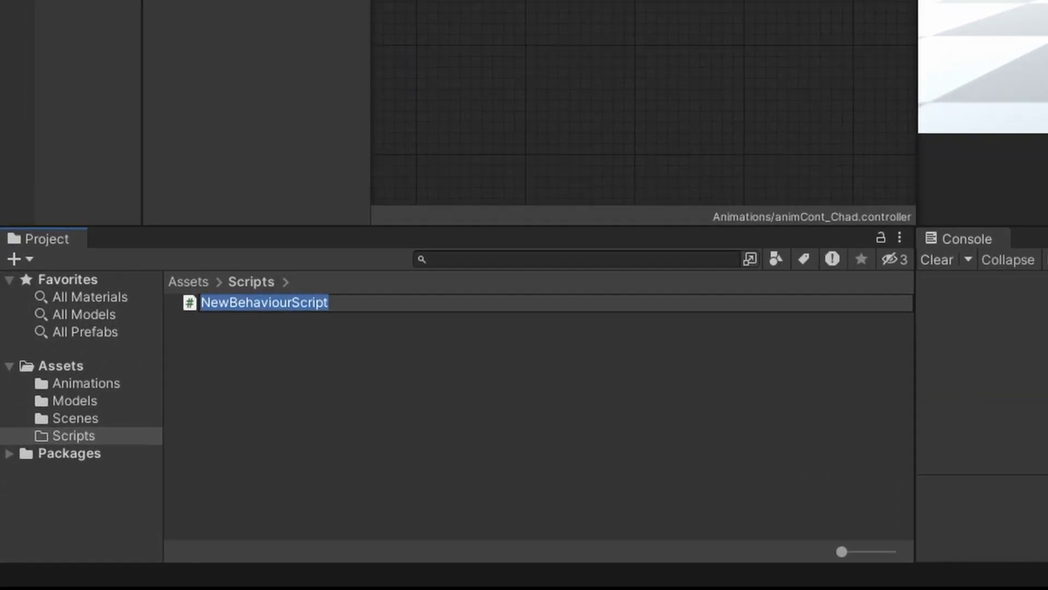
type("PlayerController")
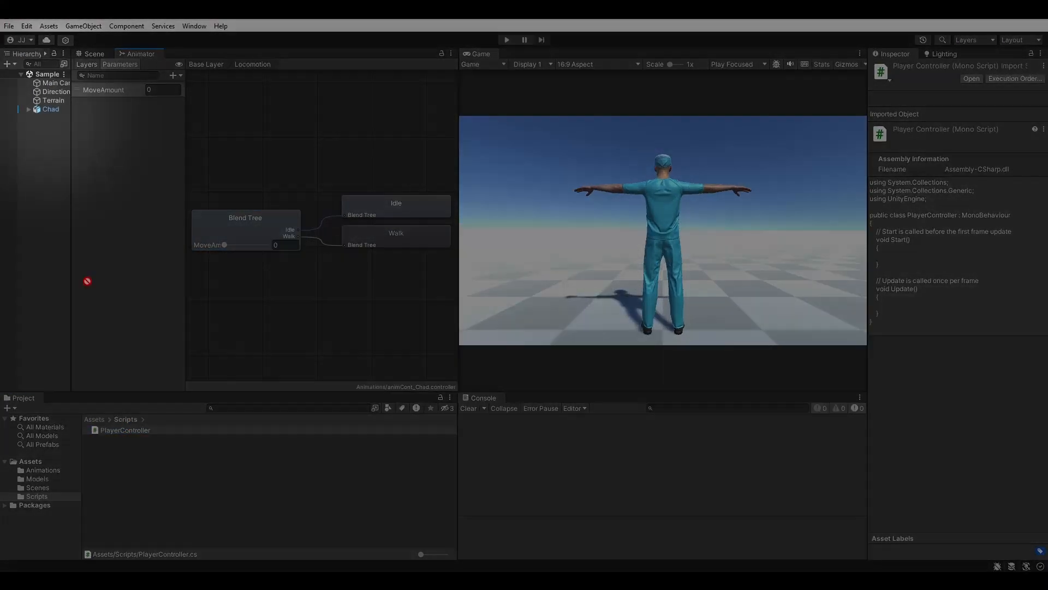
left_click(51, 110)
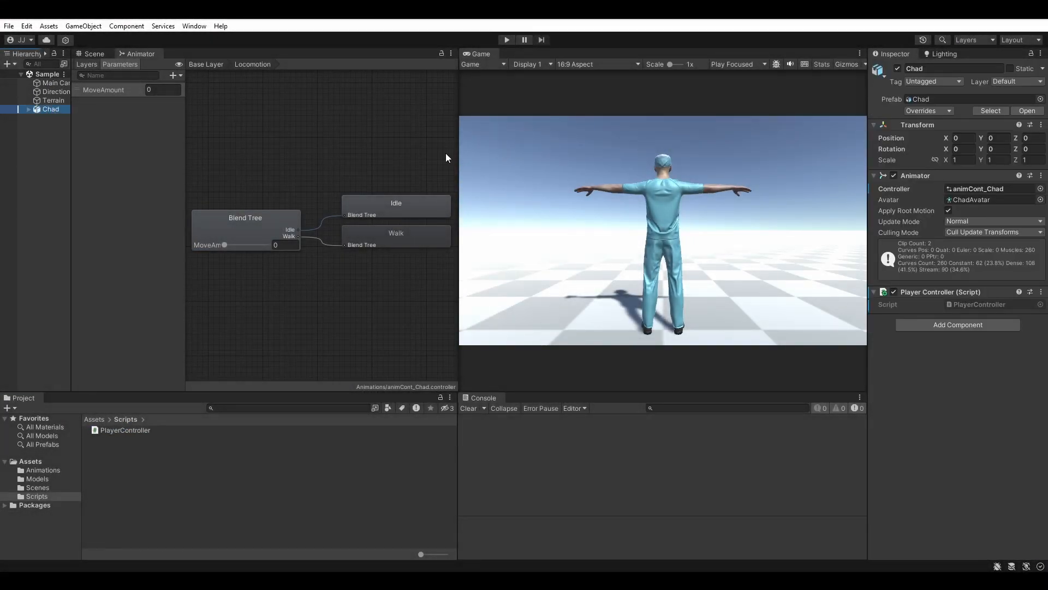
double_click(121, 429)
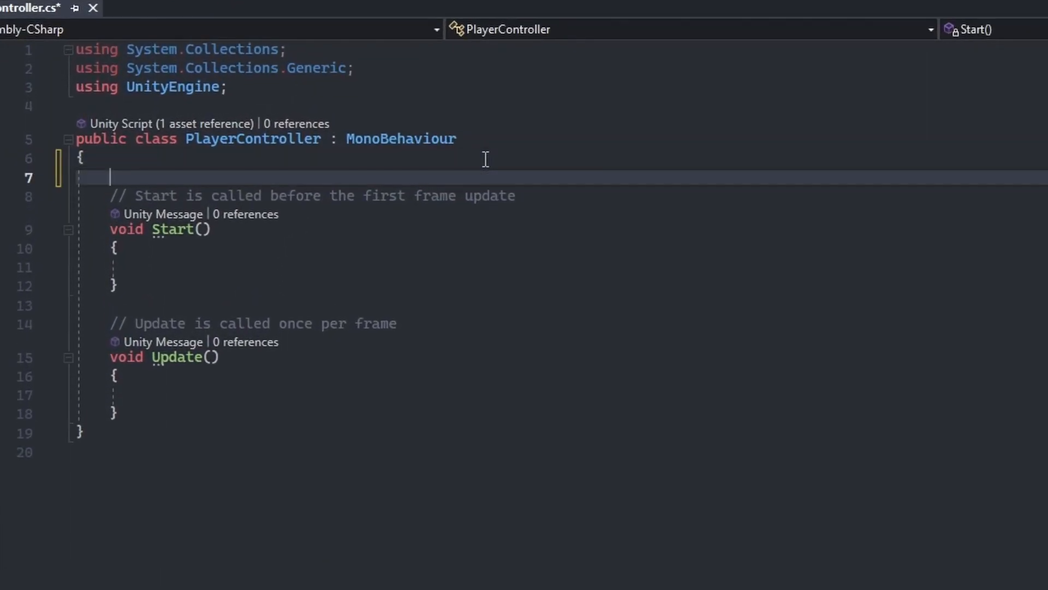
Declare 'private Animator animator;' and assign it with GetComponent<Animator>() in Start()
type("private Anim")
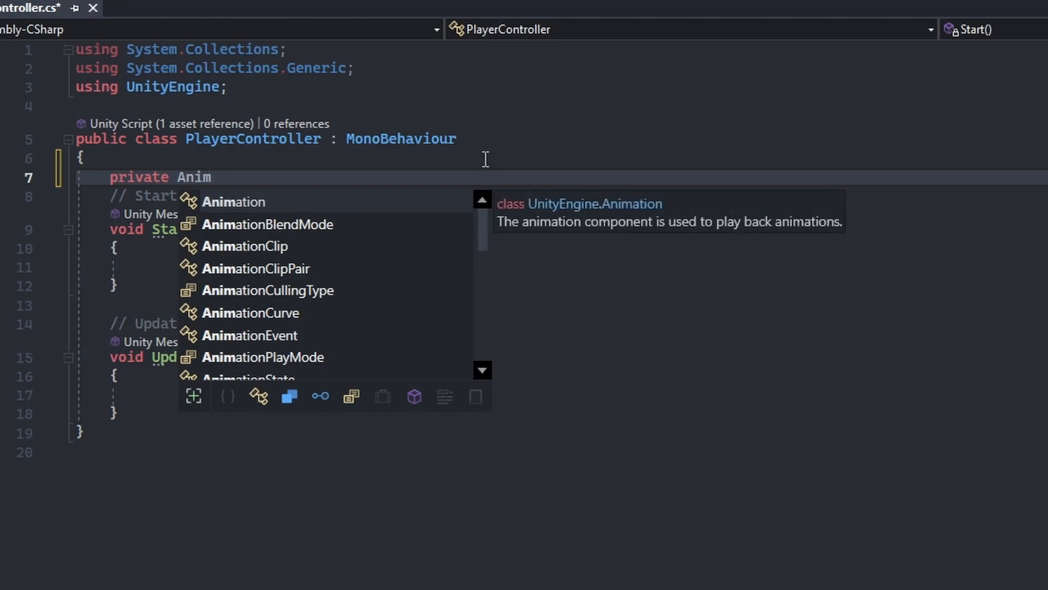
type("Animator animator;")
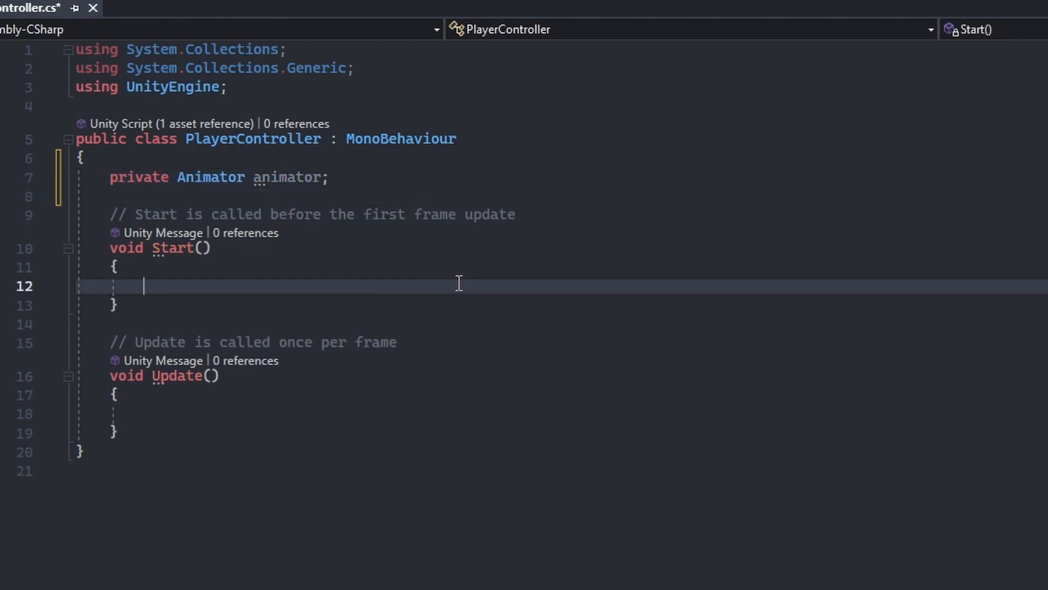
type("animator = GetComponent<Animator>();")
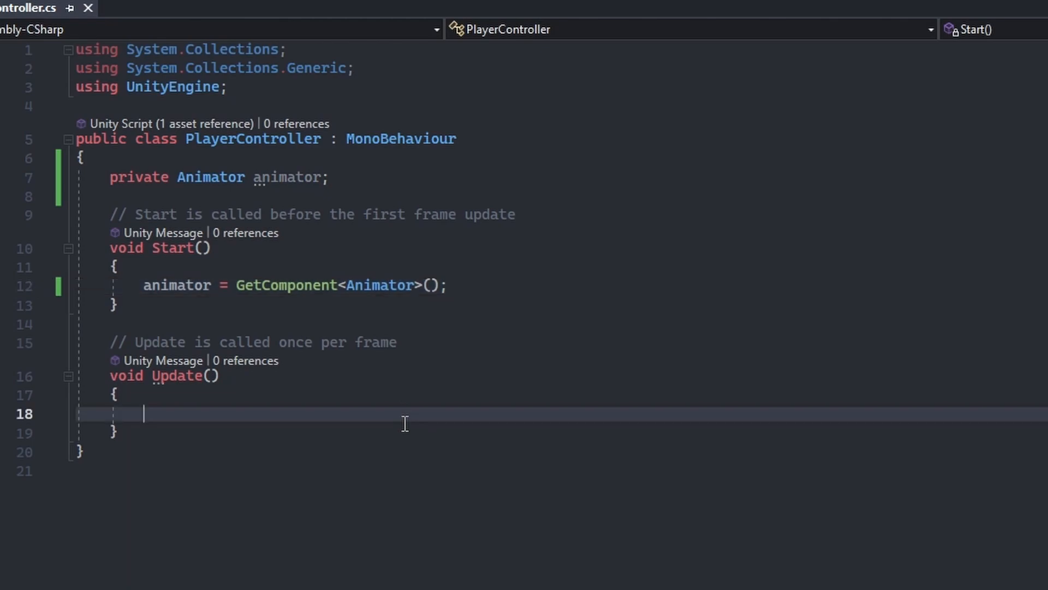
Declare a movement Vector3 from Input.GetAxis Horizontal, 0f and Vertical
type("Vector3 movement = new Ve")
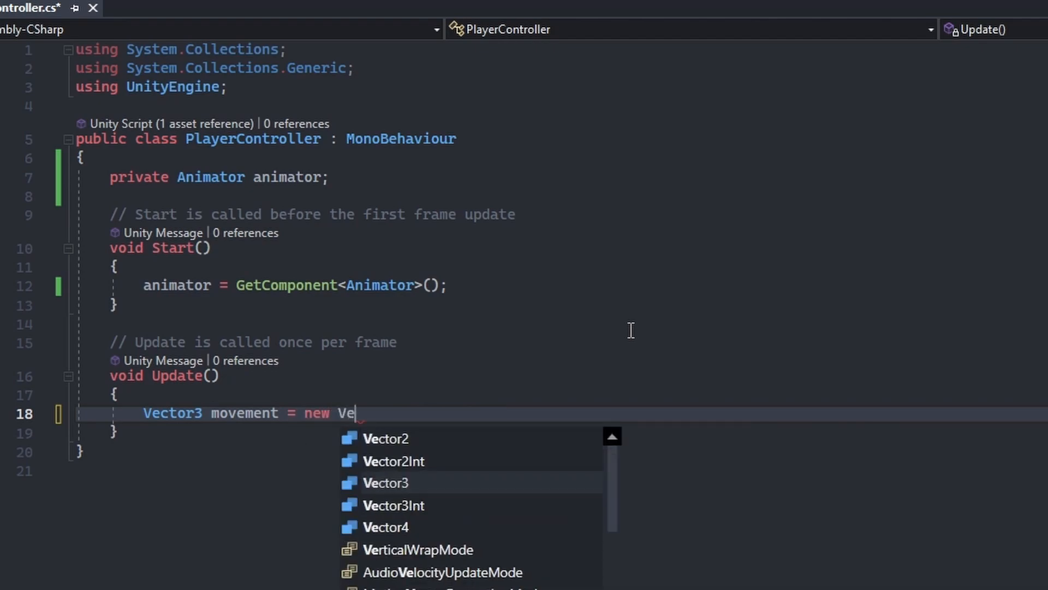
type("ctor3(Input.GetAxis(\"Hor")
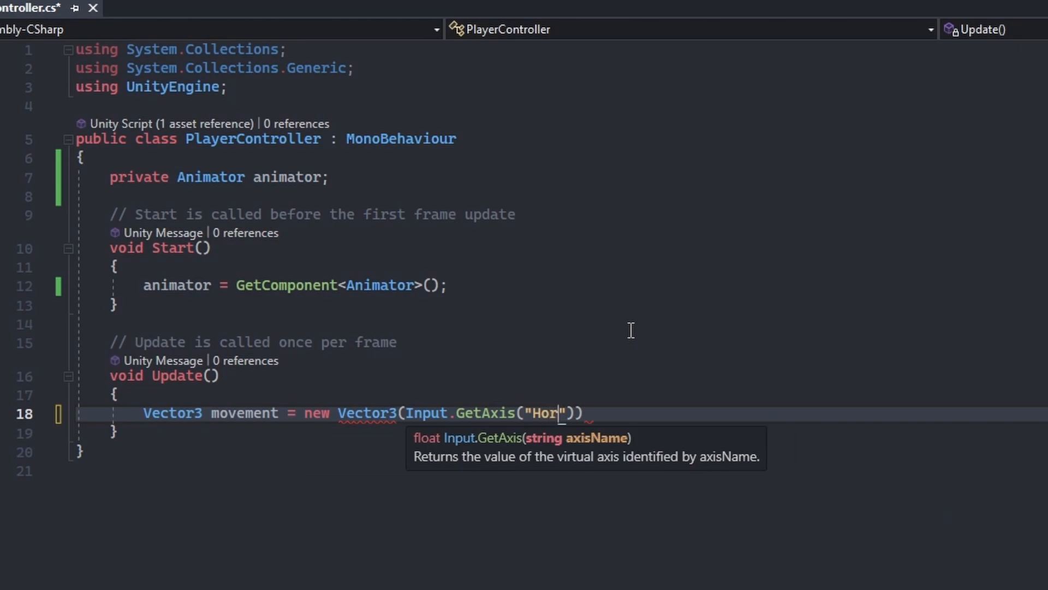
type("izontal\"), 0")
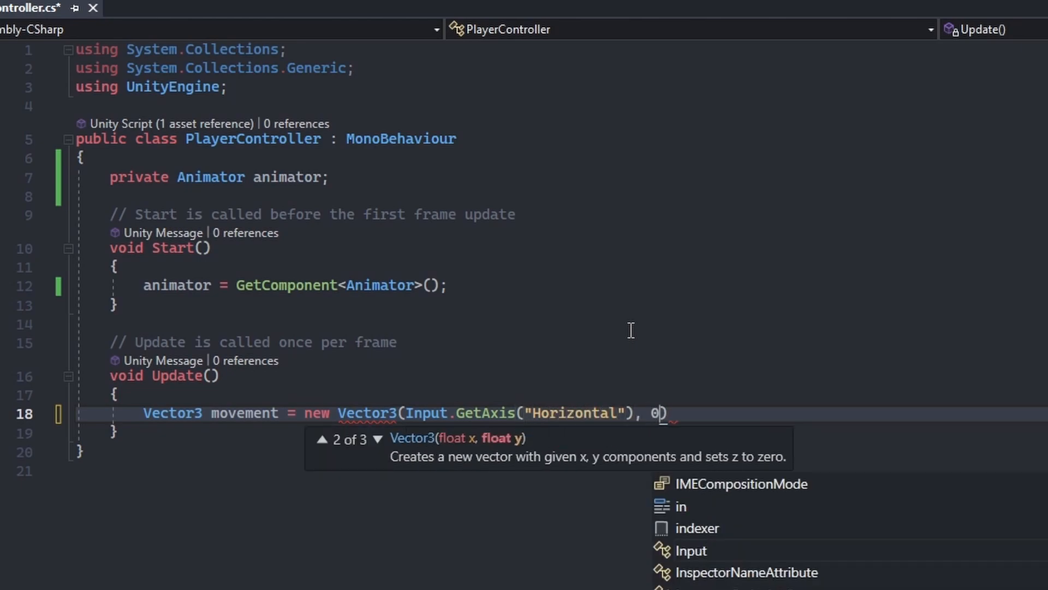
type("f, Input.GetAxis(\"Ver\"")
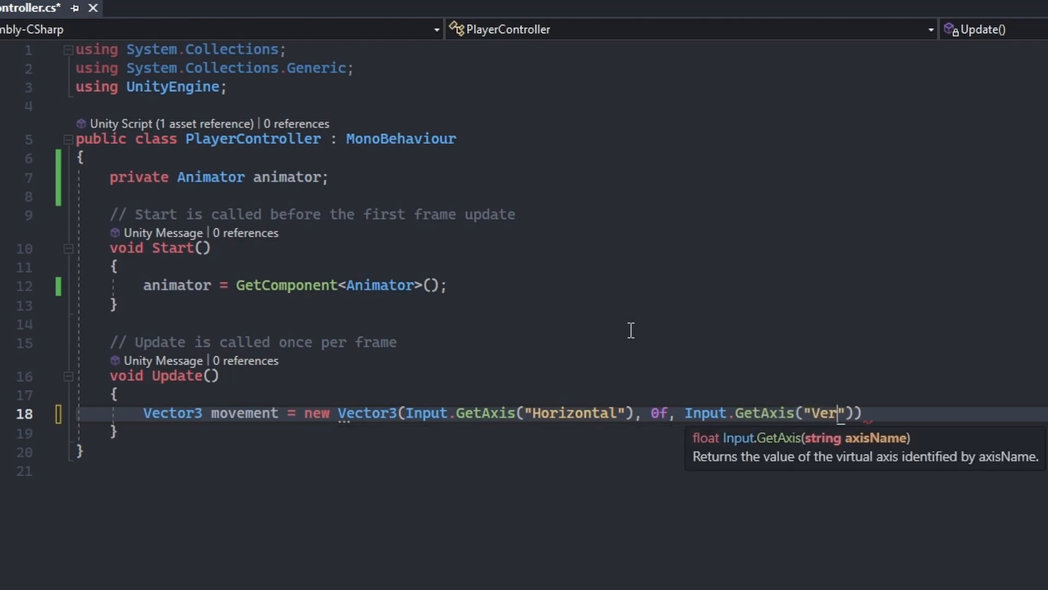
type("tical\");")
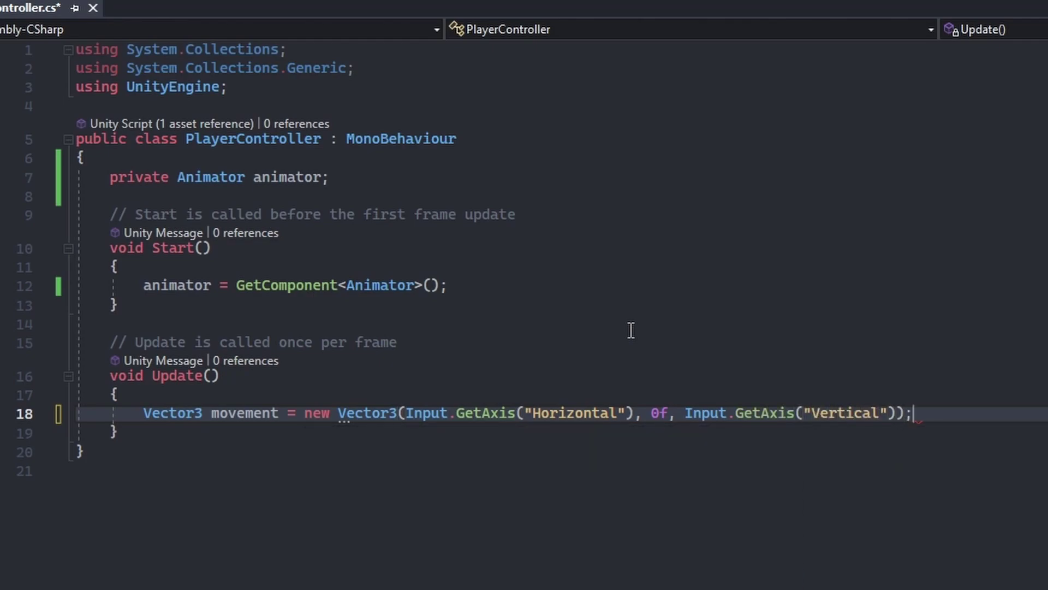
type("f")
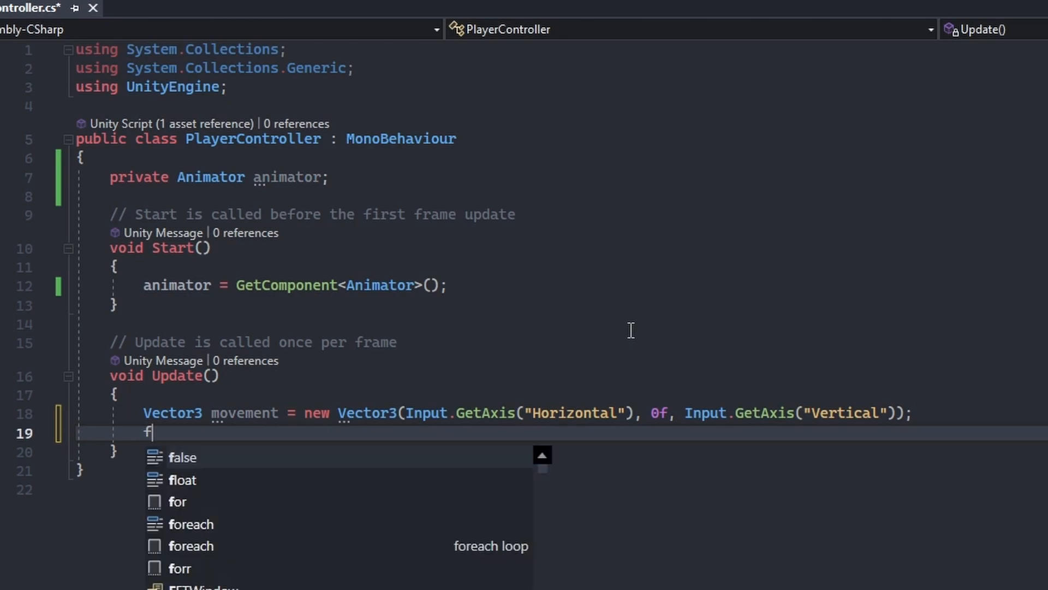
Compute float move_amount as Mathf.Clamp01 of the absolute movement x and z values
type("loat move_a")
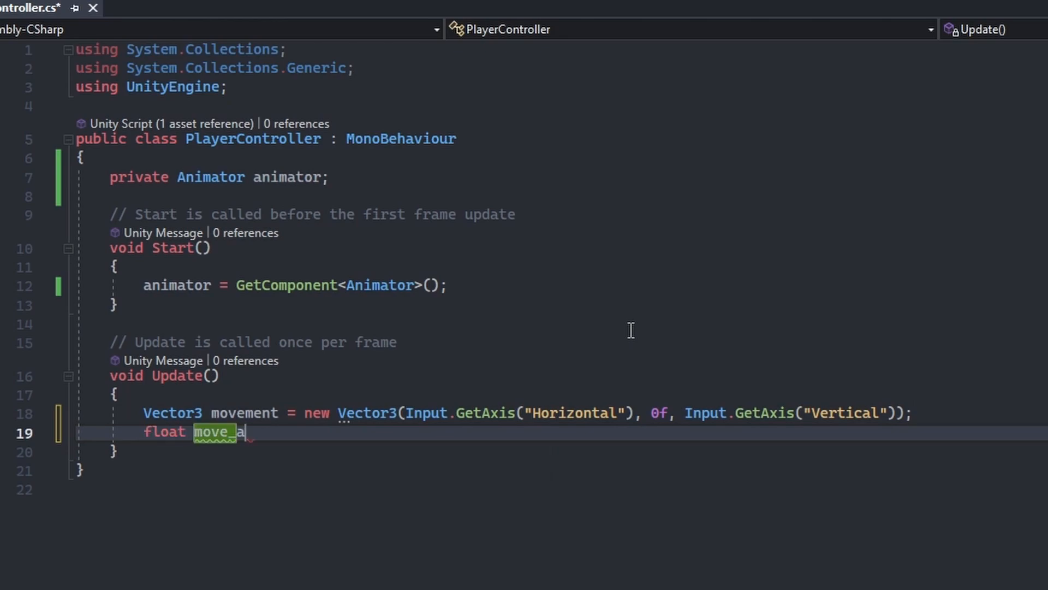
type("mount = Mat")
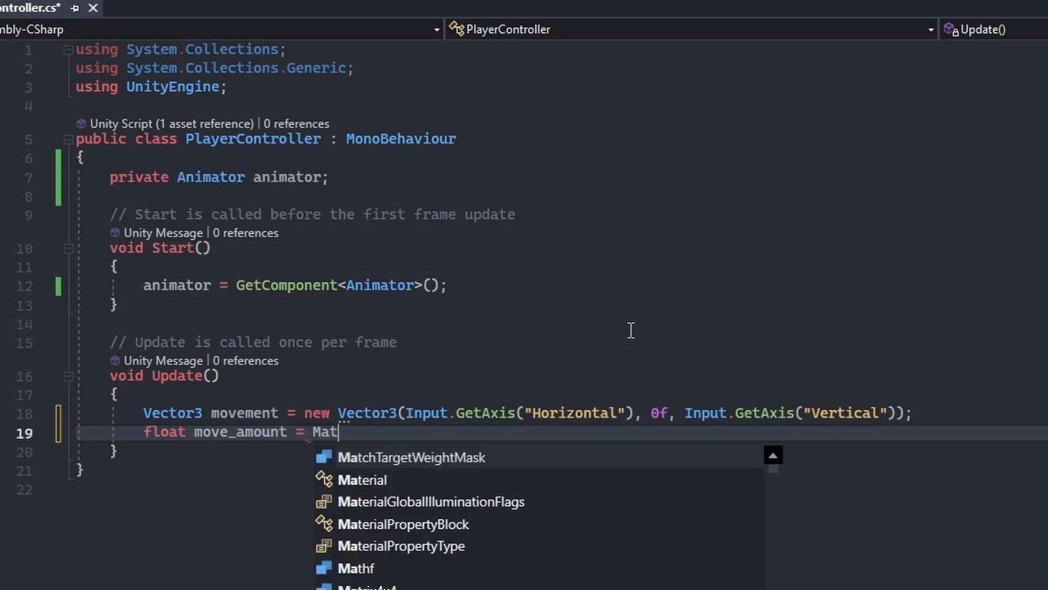
type("hf.Clamp01")
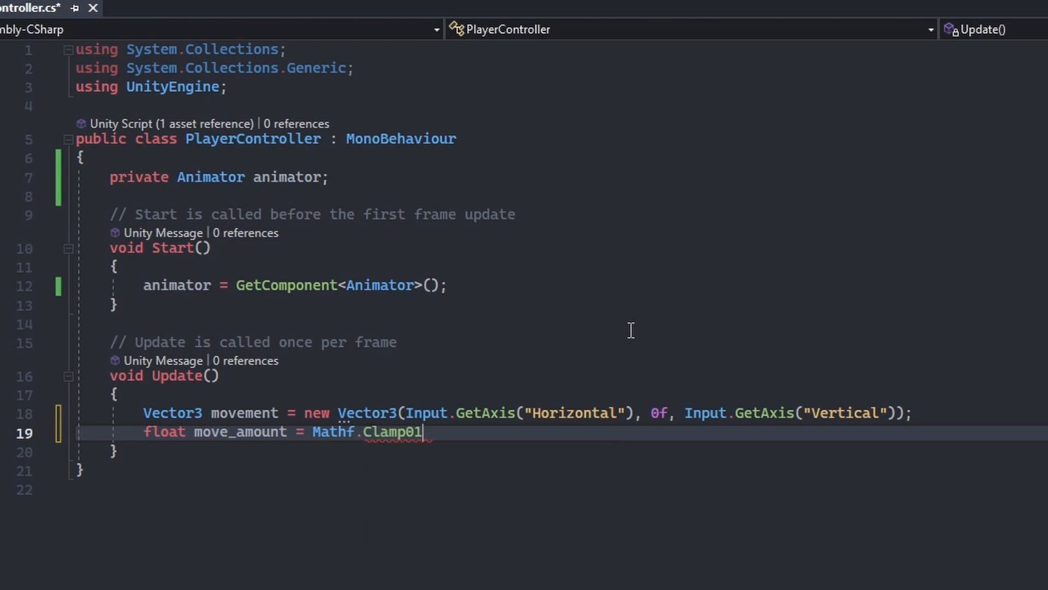
type("(Mathf.Abs)")
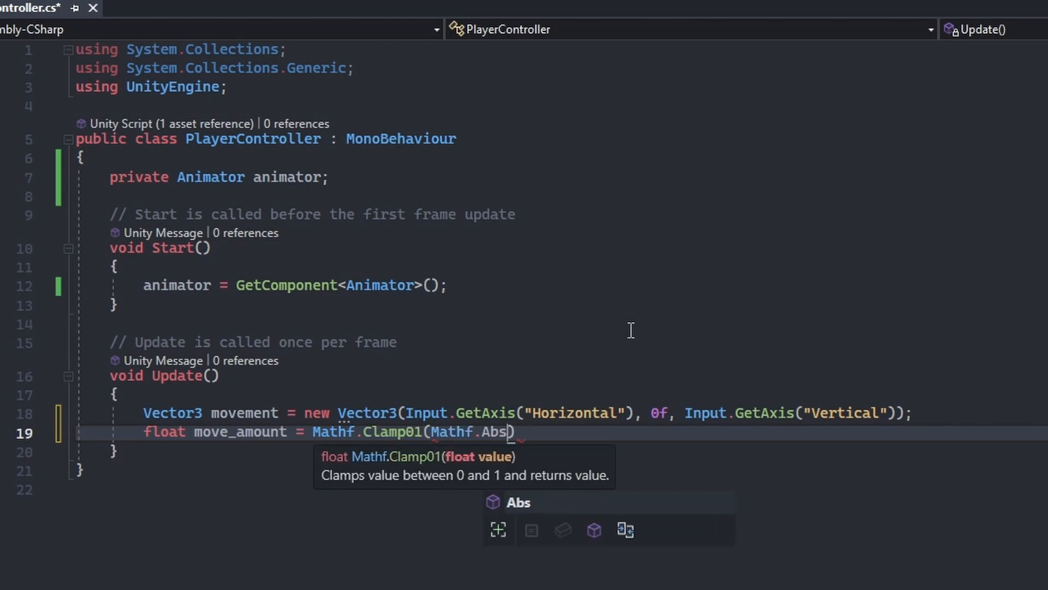
type("(movement.x")
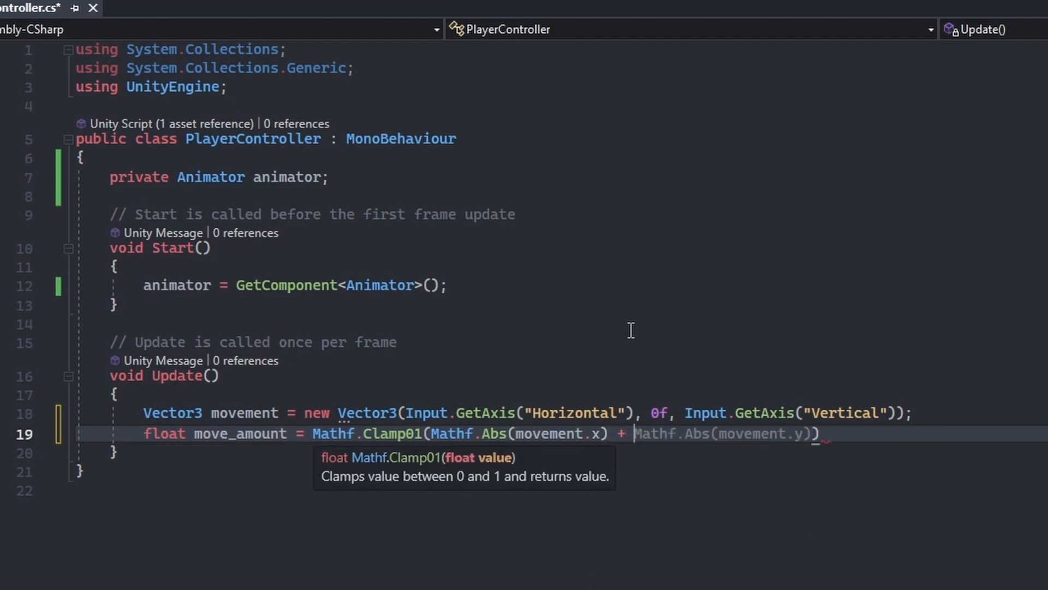
type("Mathf.Abs(movement.z")
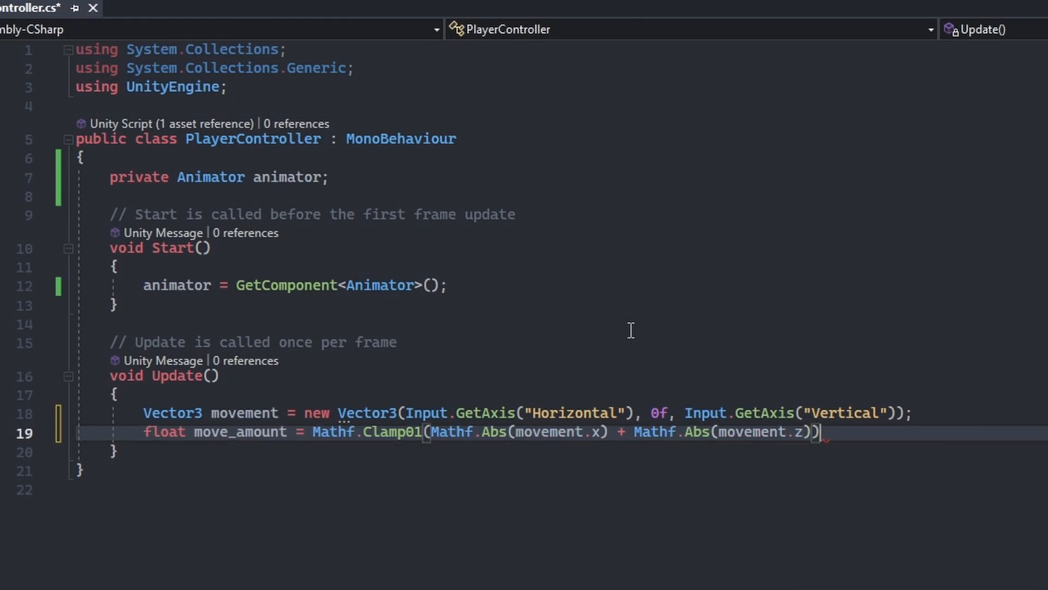
Pass move_amount to the animator with animator.SetFloat("MoveAmount", move_amount)
type("a")
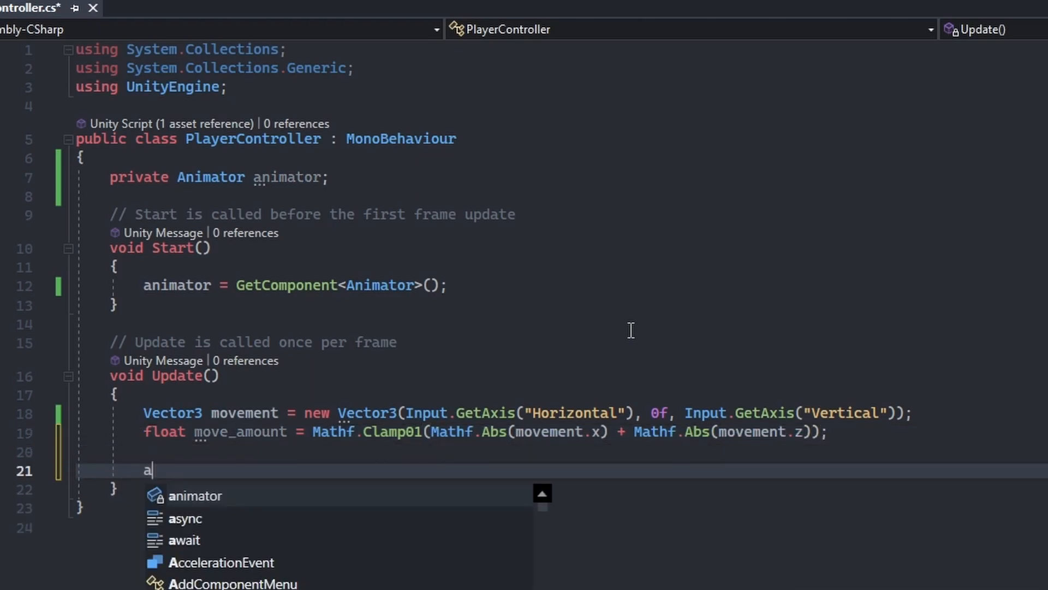
type("nimator.SetFloat(\"M")
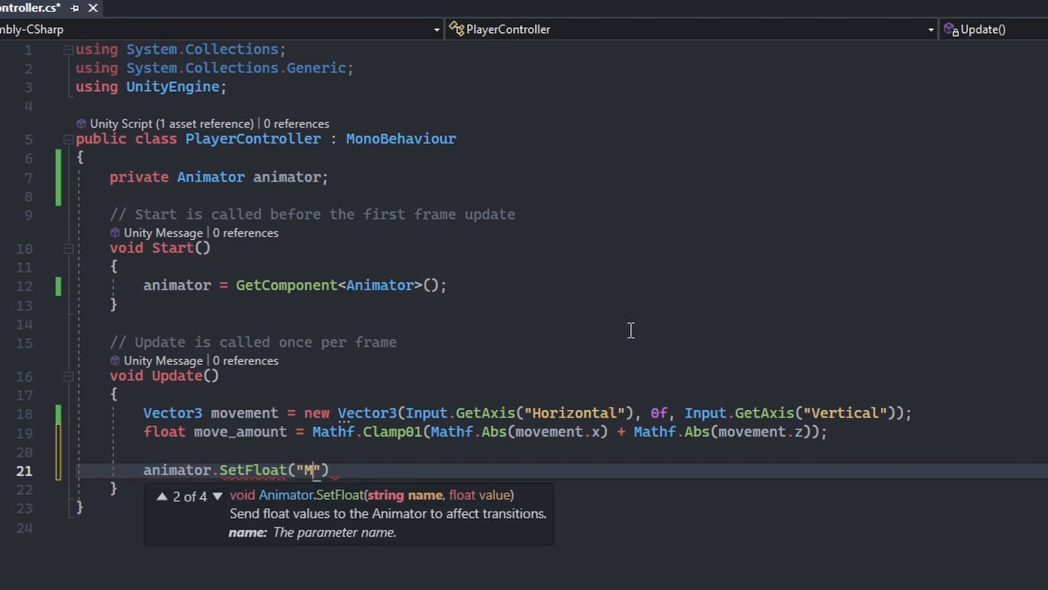
type("oveAmount")
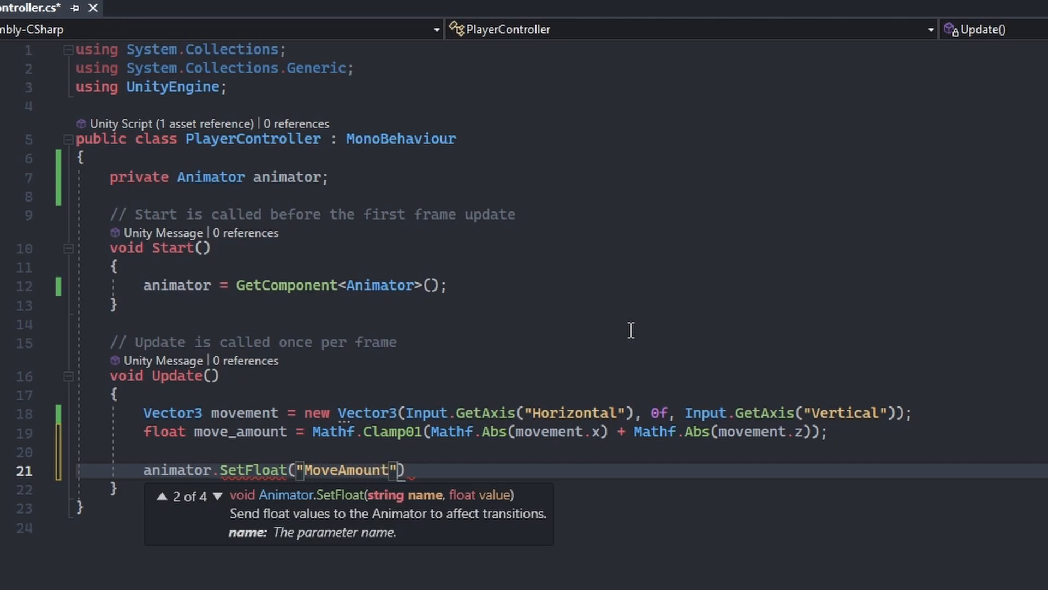
type(", move_amo")
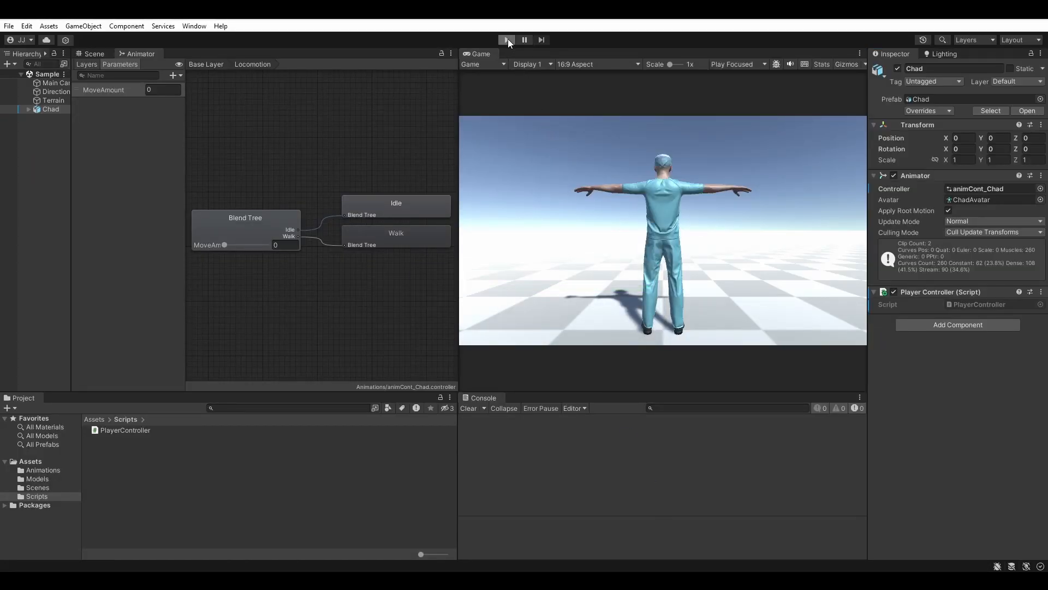
Enter Play mode in Unity to test the character with the new controller code
left_click(506, 39)
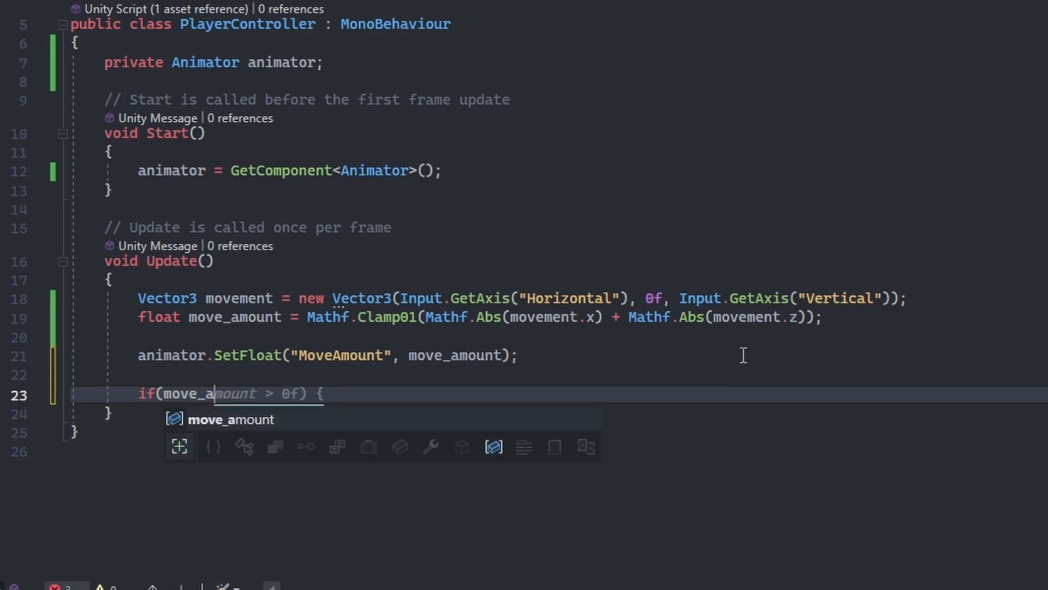
Add an if (move_amount > 0f) block building target_rotation from Quaternion.LookRotation(movement)
key("Tab")
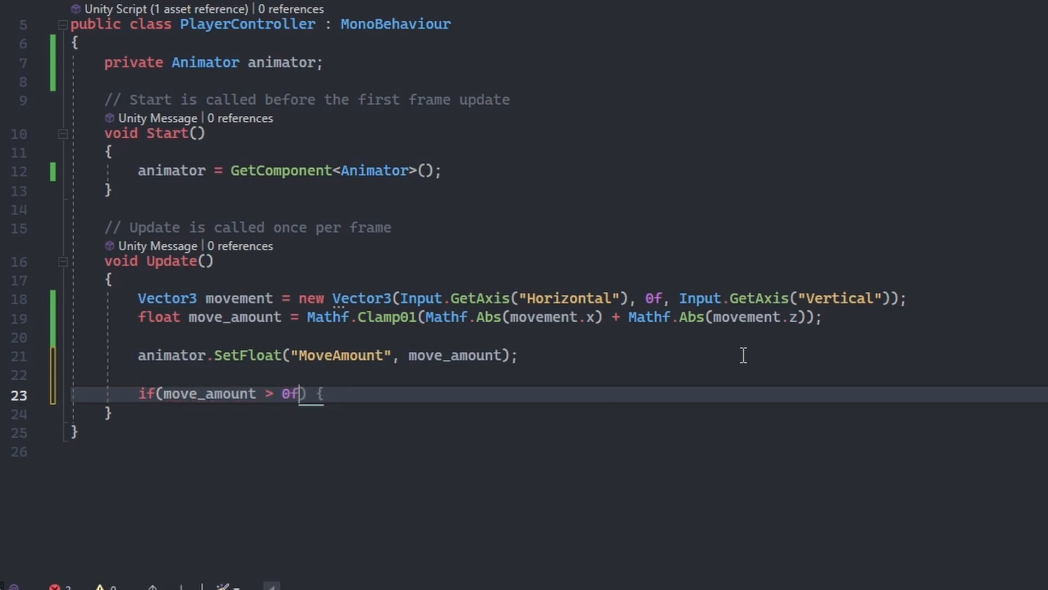
key("Enter")
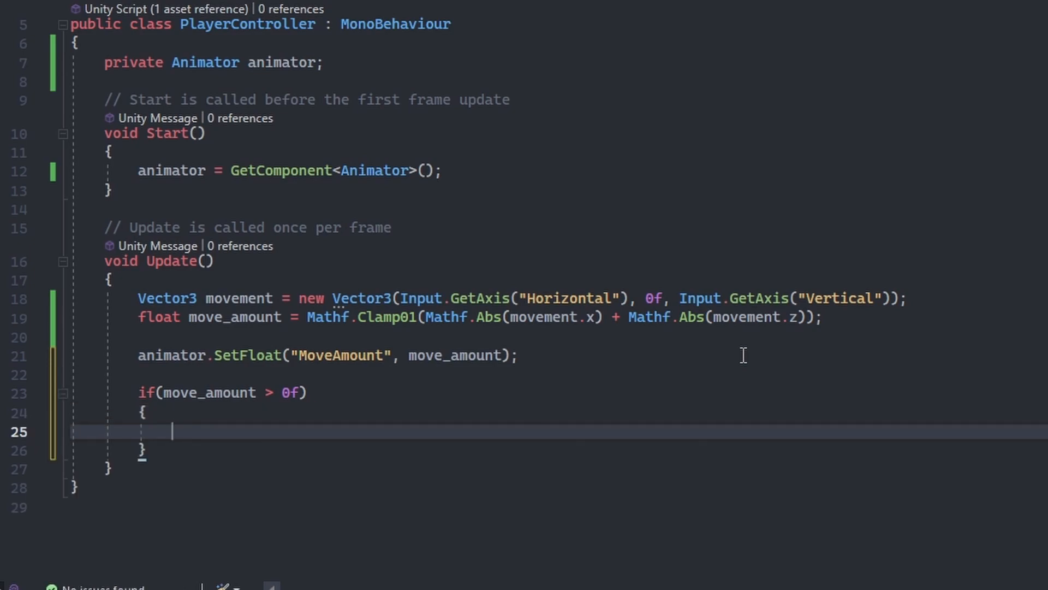
type("Quaternion")
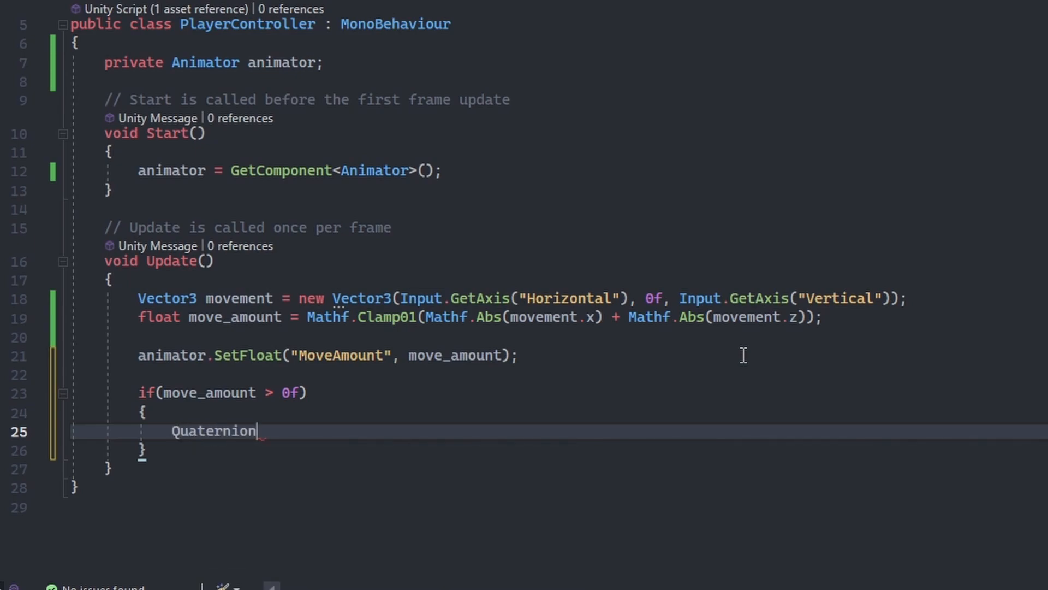
type("target_rot")
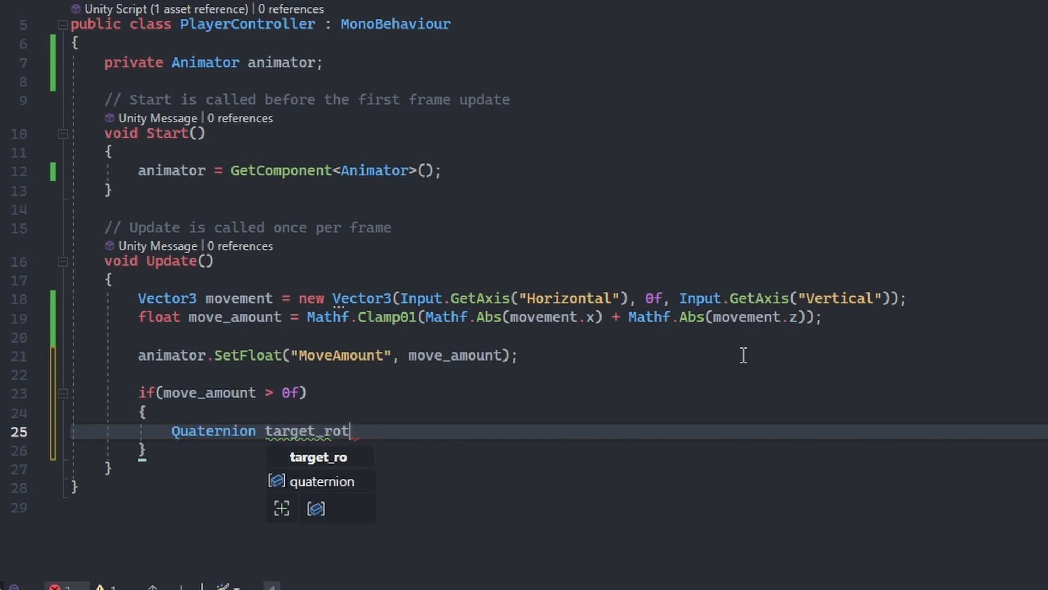
type("ation = Quaternion.identity;")
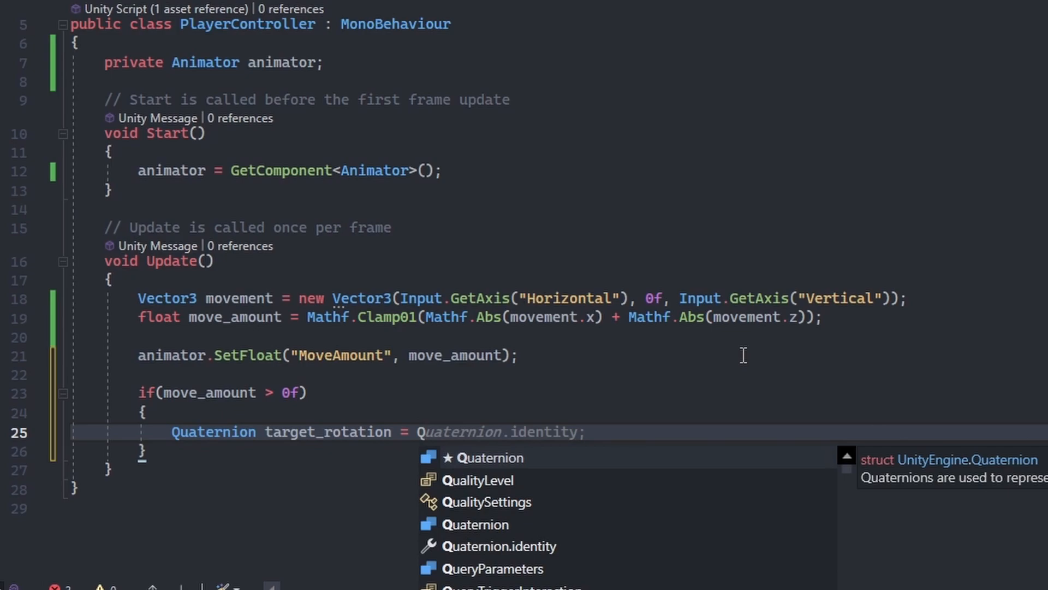
type("LookRotation")
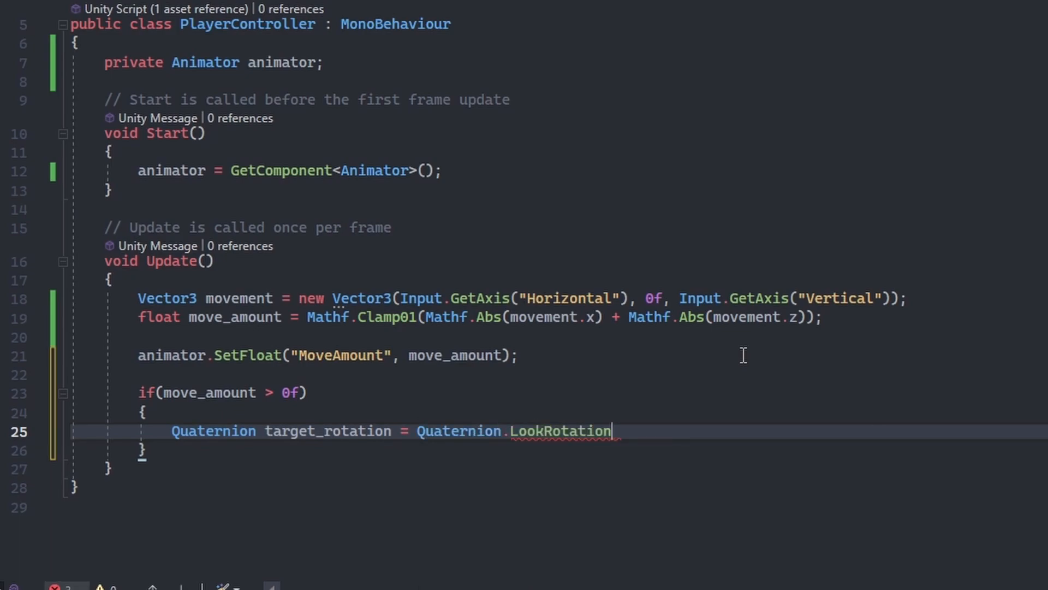
type("(movement) * target_rotation;")
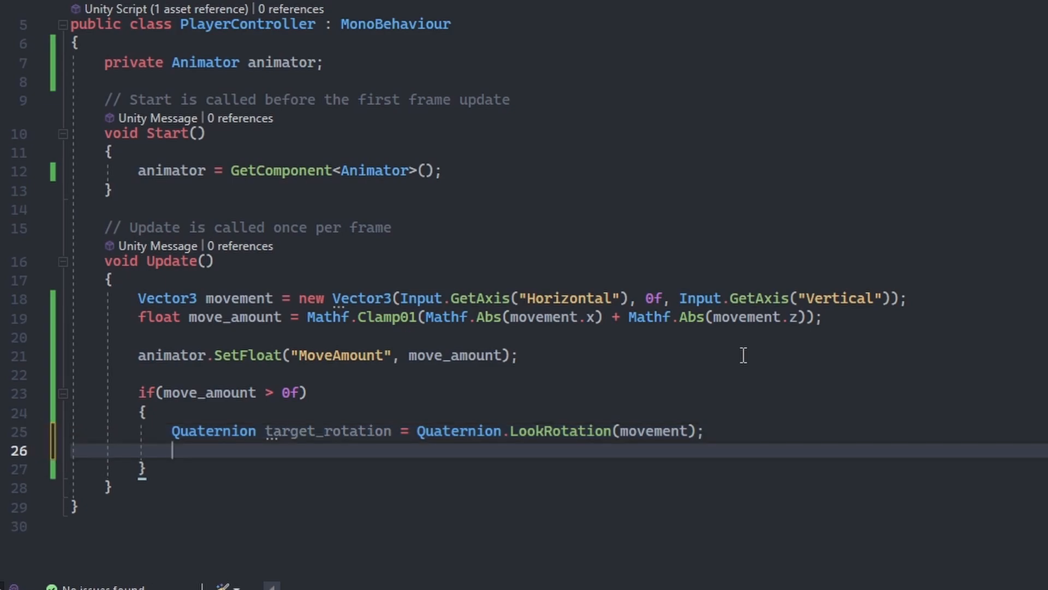
Turn transform.rotation toward target_rotation with Quaternion.RotateTowards at 500 * Time.deltaTime
type("transform.rotation = target_rotation;")
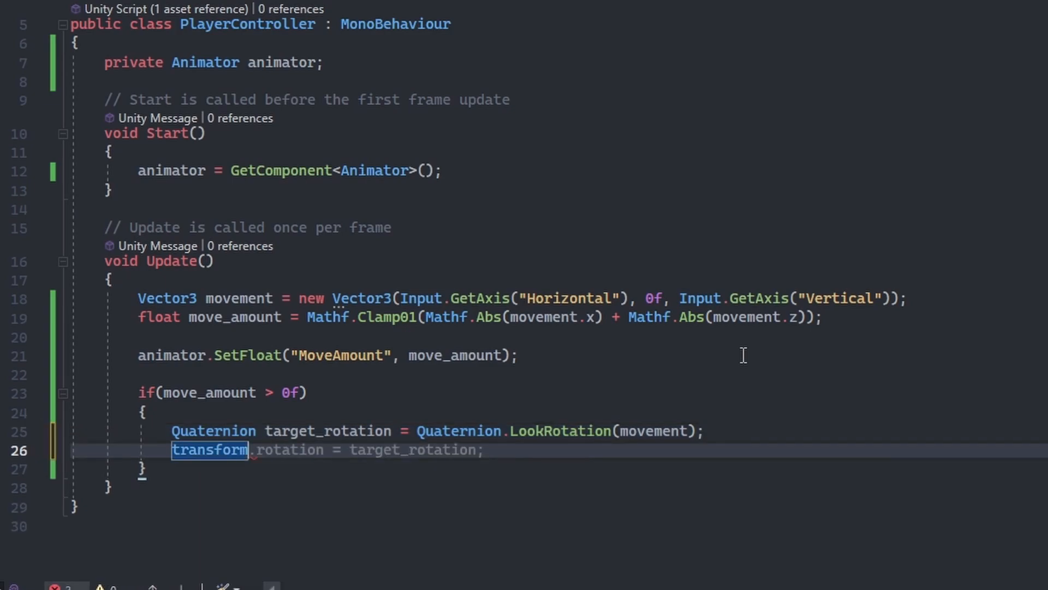
type("Q")
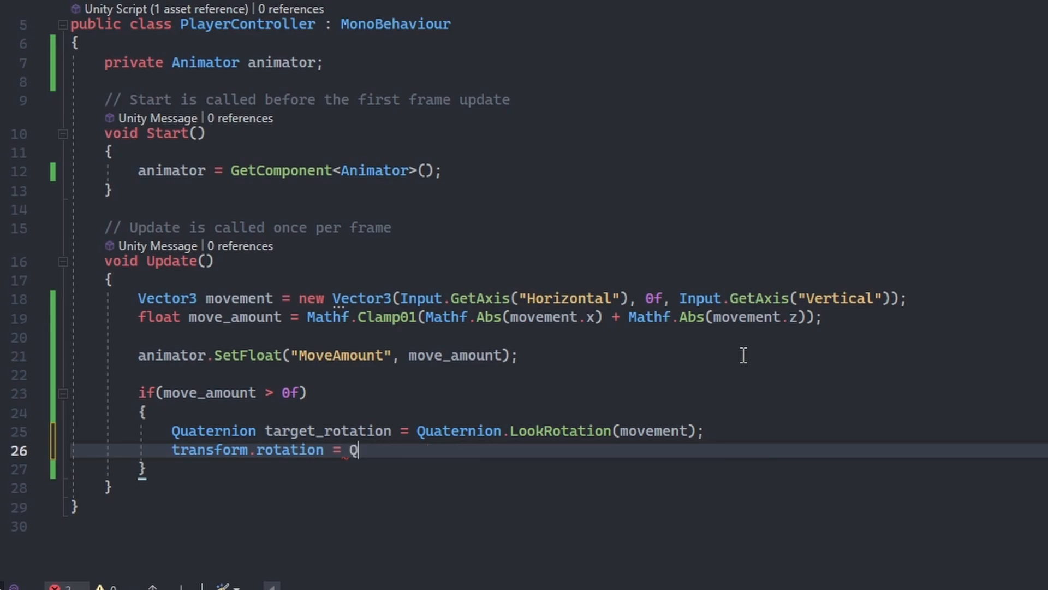
type("uaternion.RotateTowards(transform.rotation, target_rotation, 500 *")
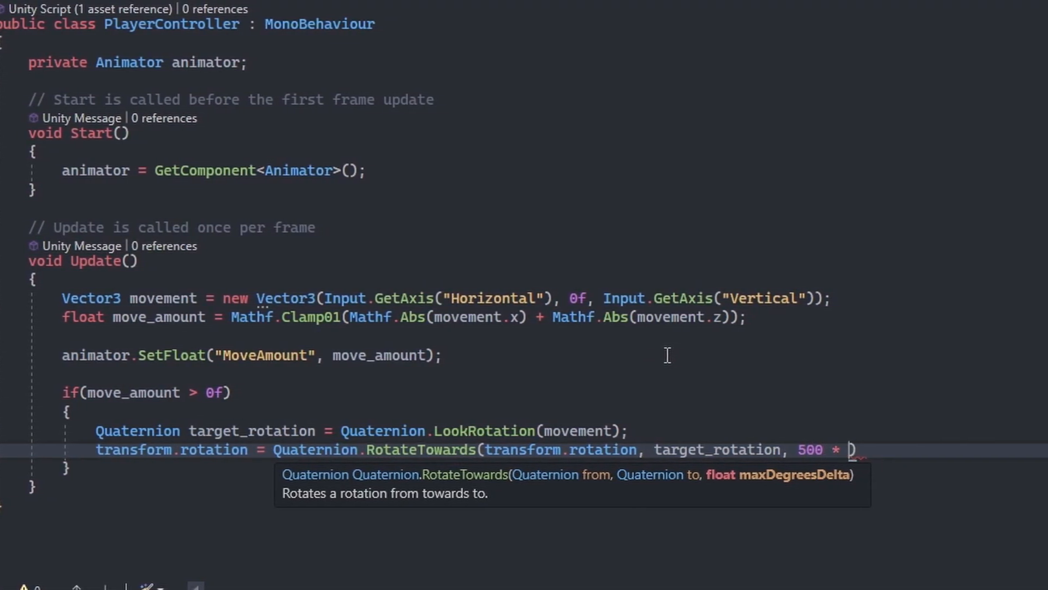
type("Time.deltaTime")
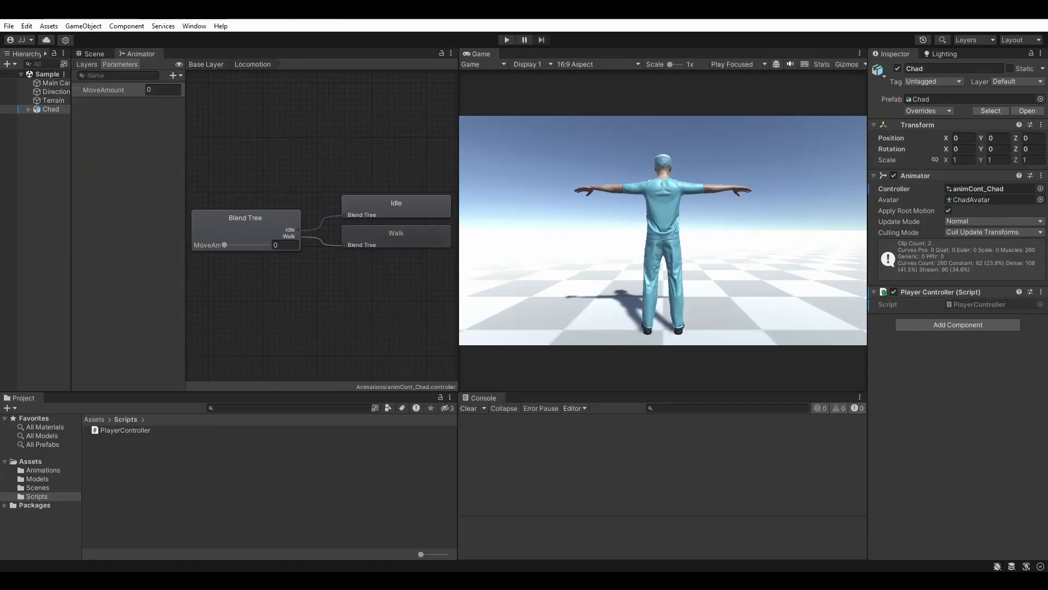
Enter Play mode and test the character walking and turning toward its movement direction
left_click(507, 40)
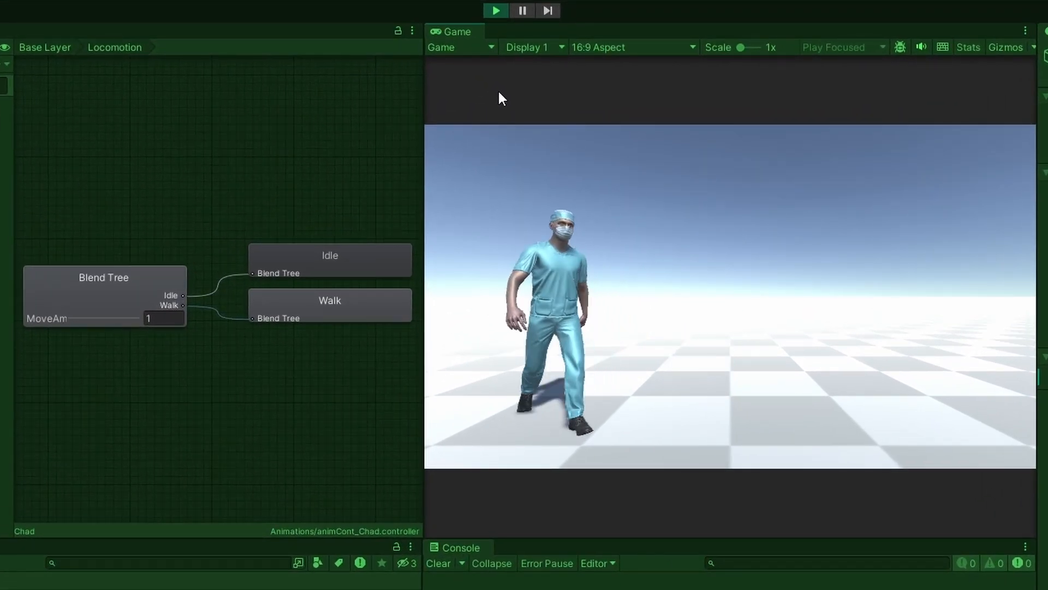
left_click_drag(164, 318, 70, 318)
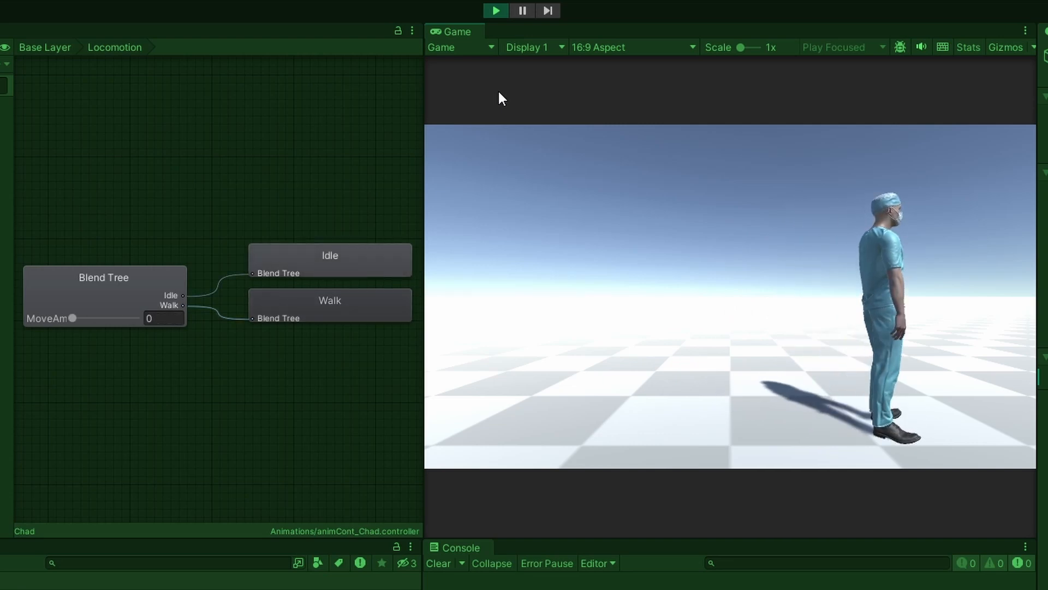